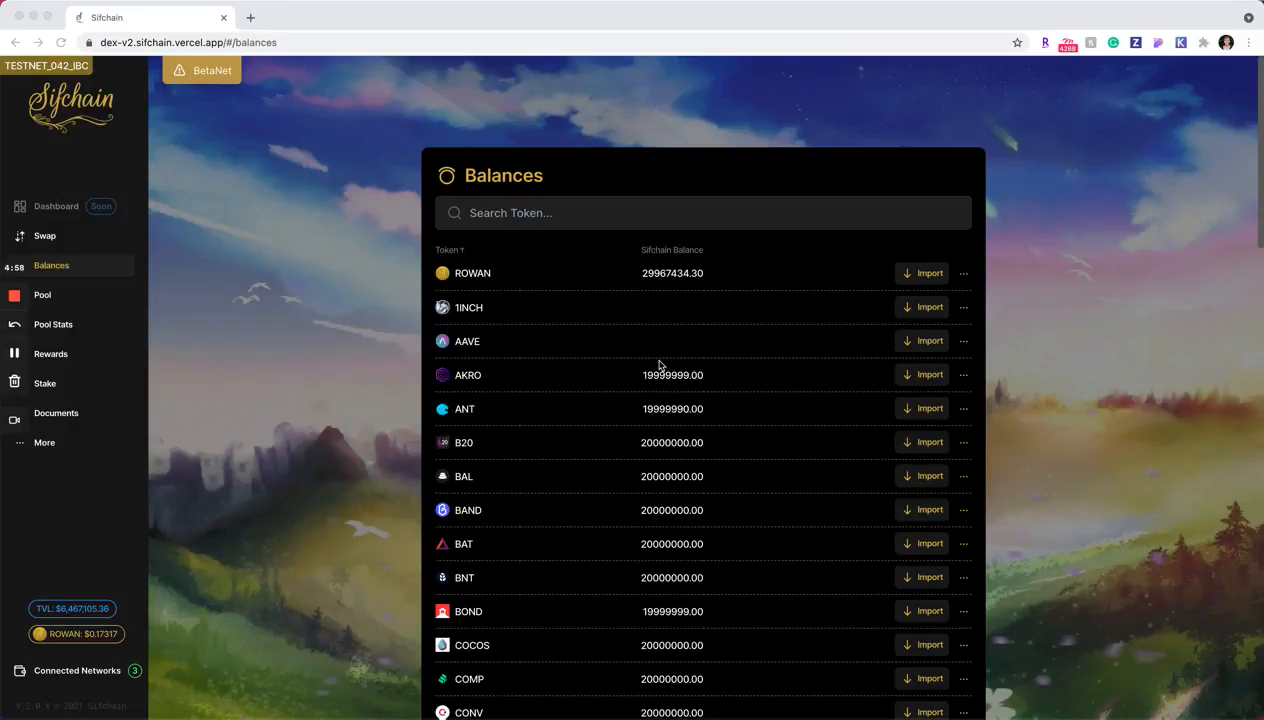
pyautogui.moveTo(197, 159)
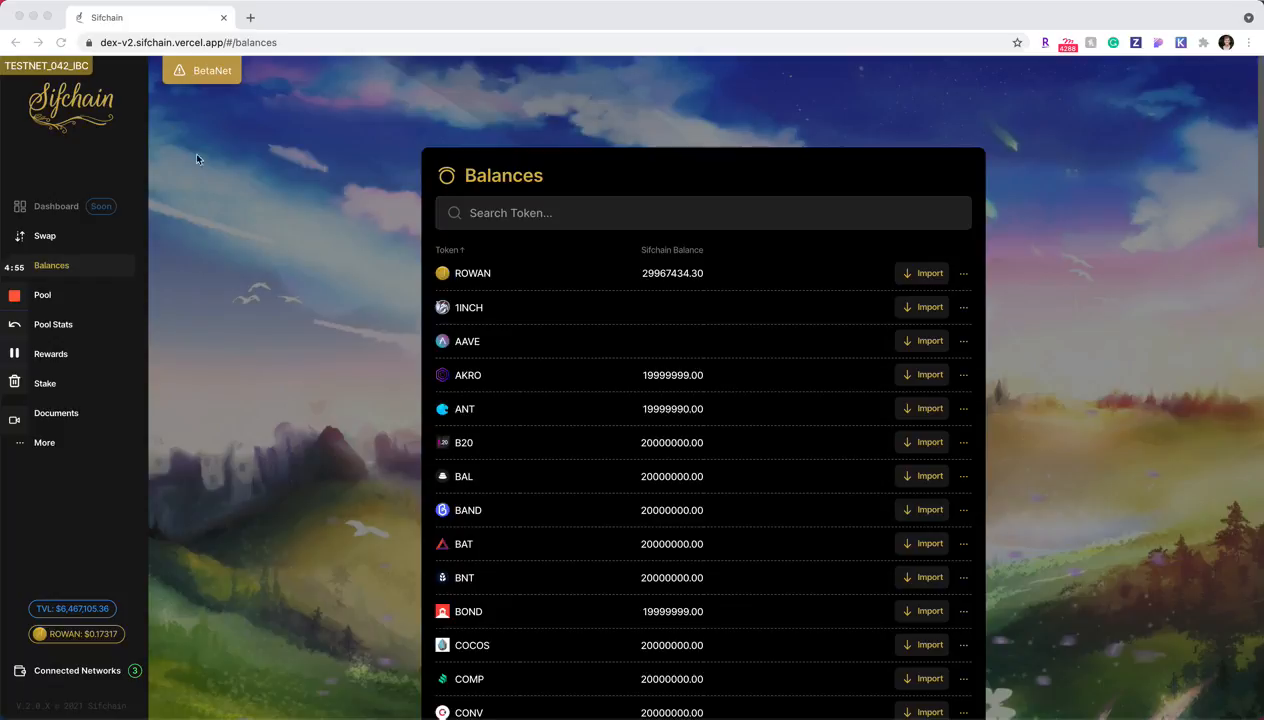
pyautogui.moveTo(73, 259)
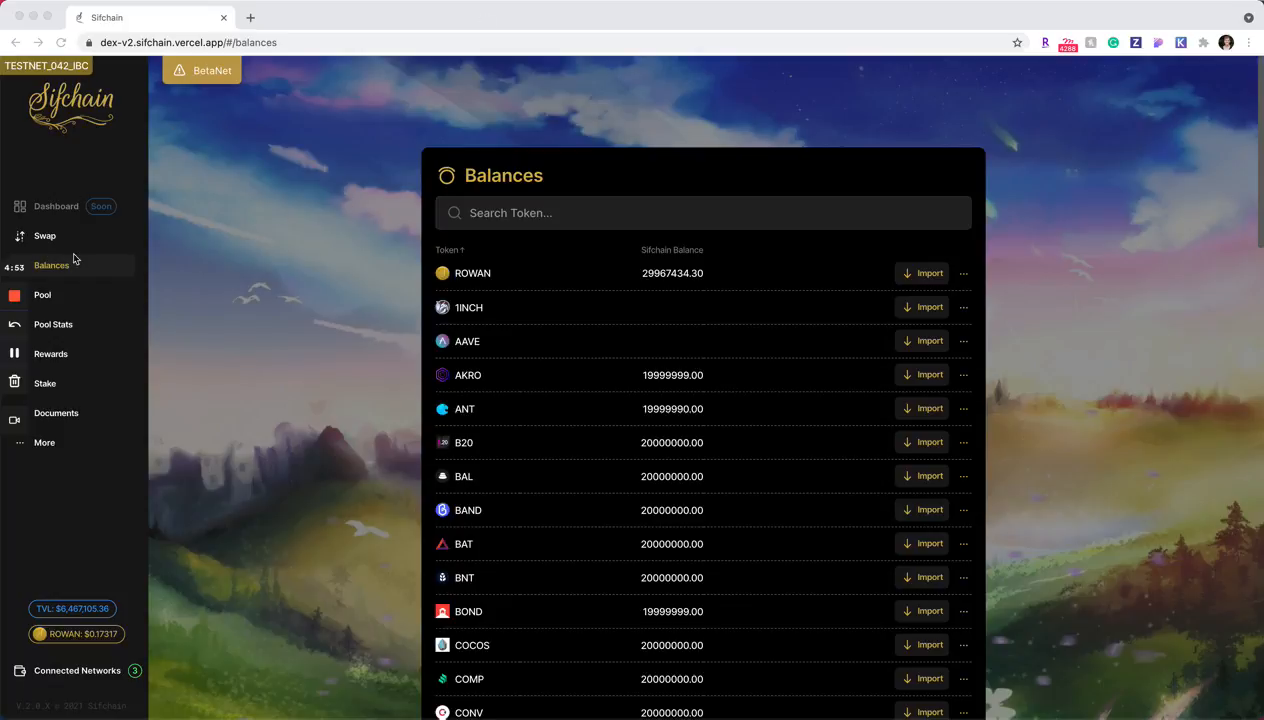
pyautogui.moveTo(217, 221)
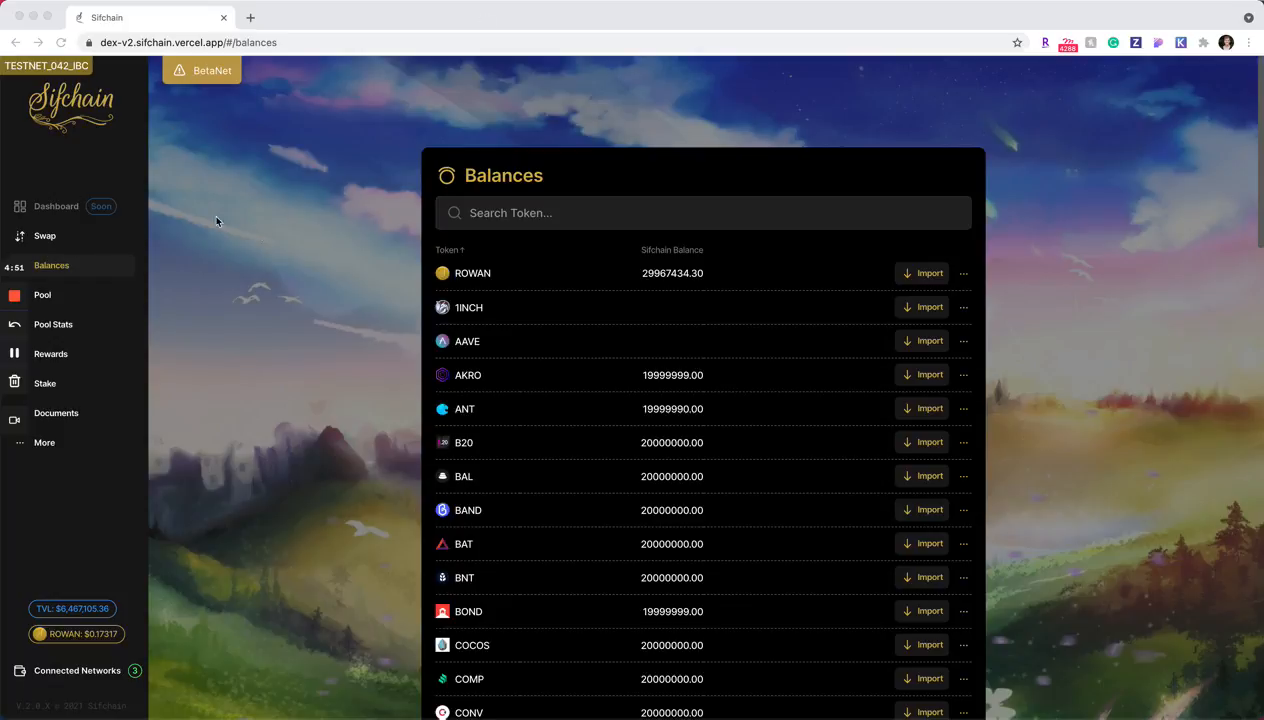
pyautogui.moveTo(897, 434)
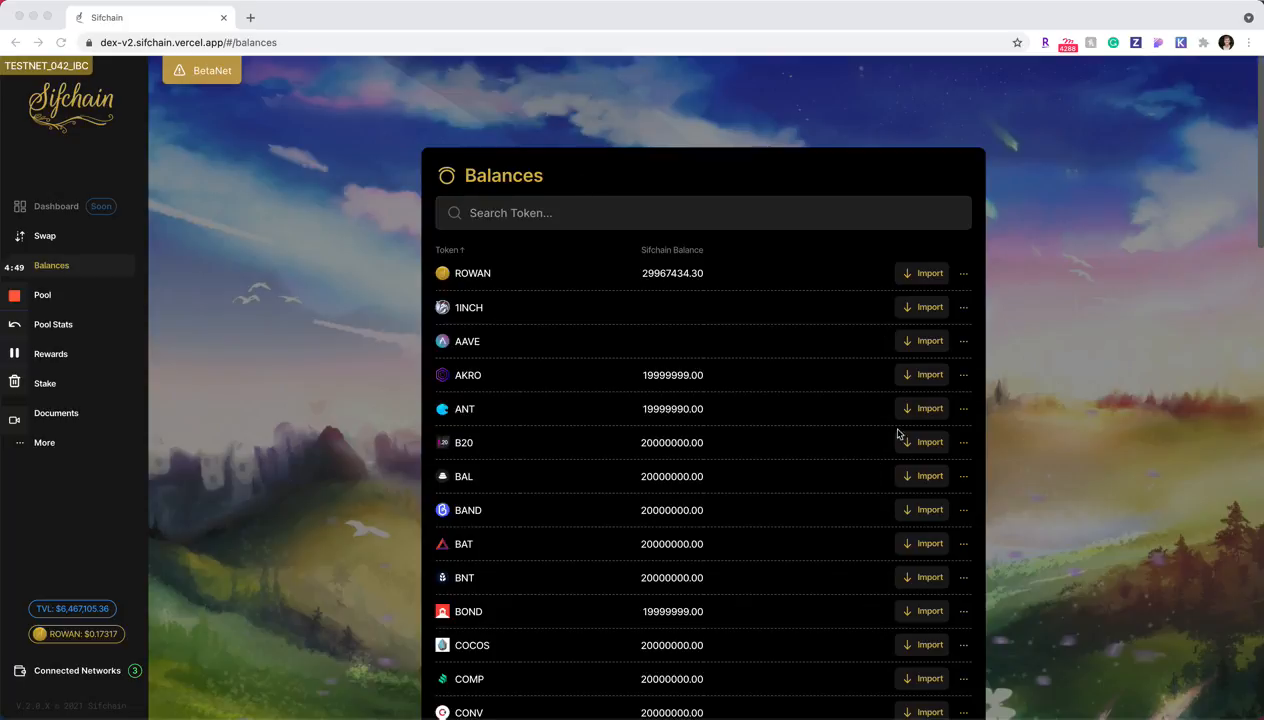
pyautogui.moveTo(408, 443)
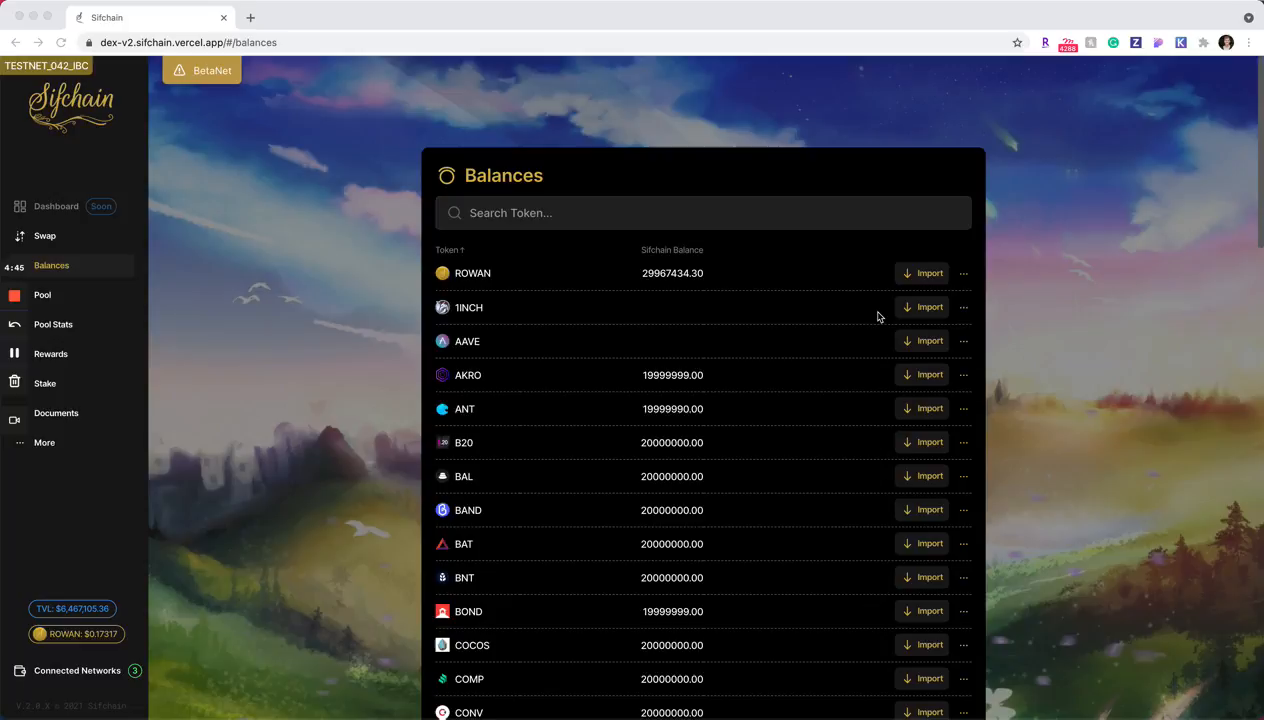
pyautogui.moveTo(956, 383)
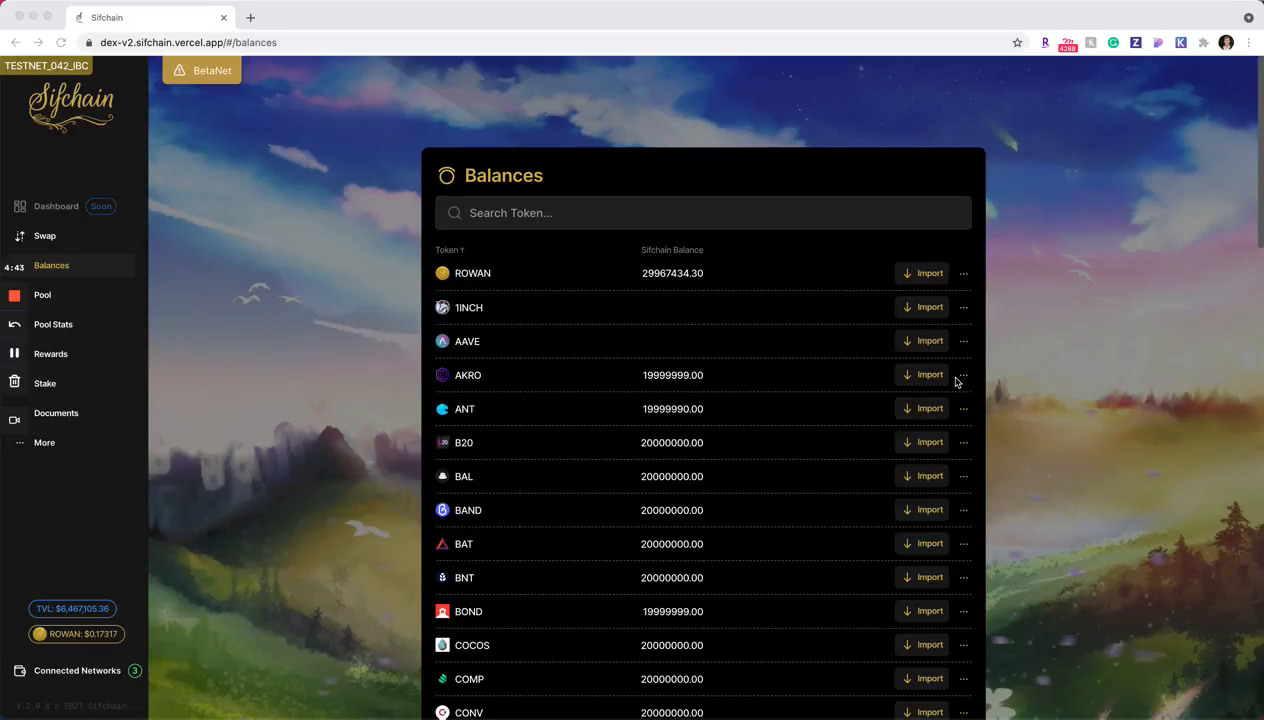
pyautogui.moveTo(964, 382)
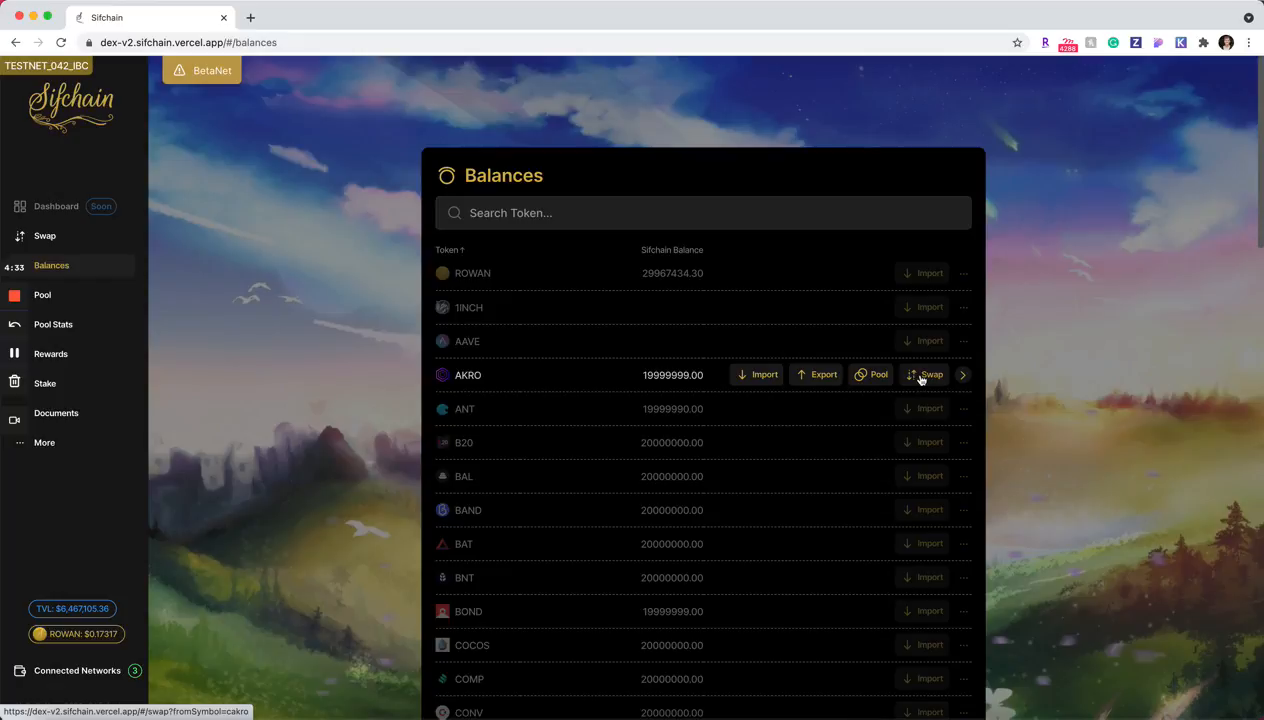
# Open the AKRO swap, then return to the Balances token list.
pyautogui.click(929, 374)
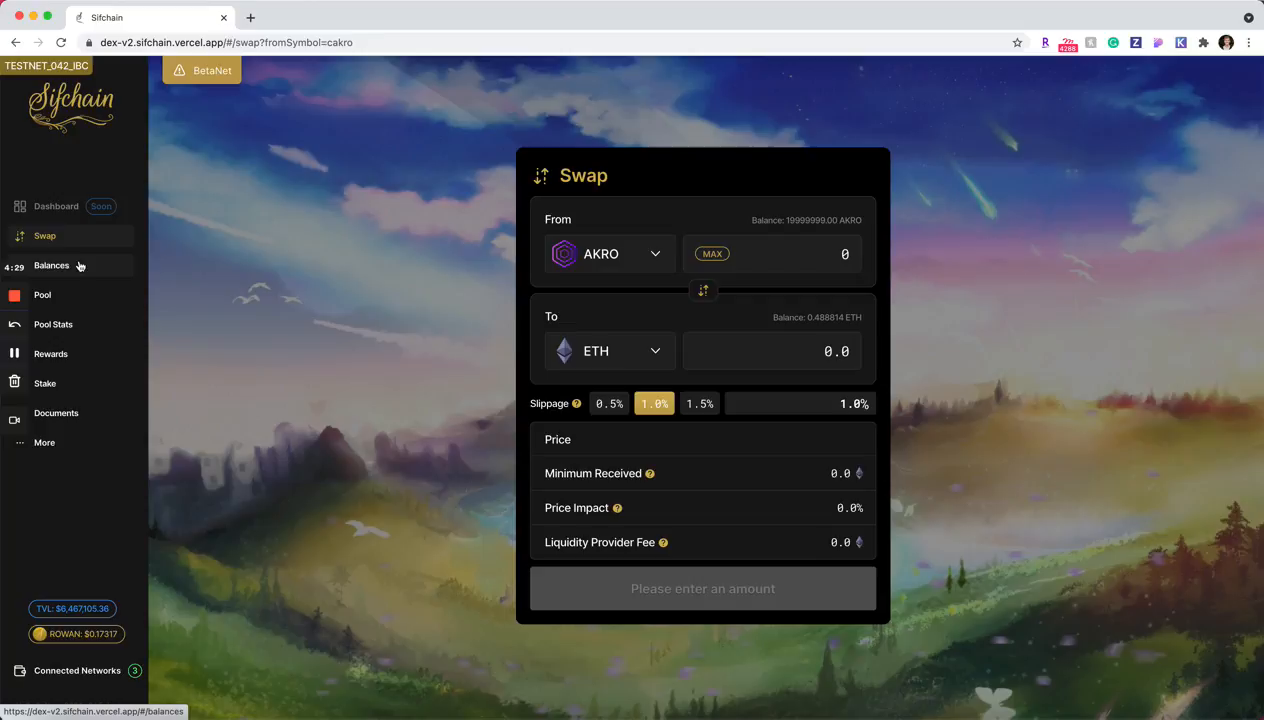
pyautogui.click(51, 265)
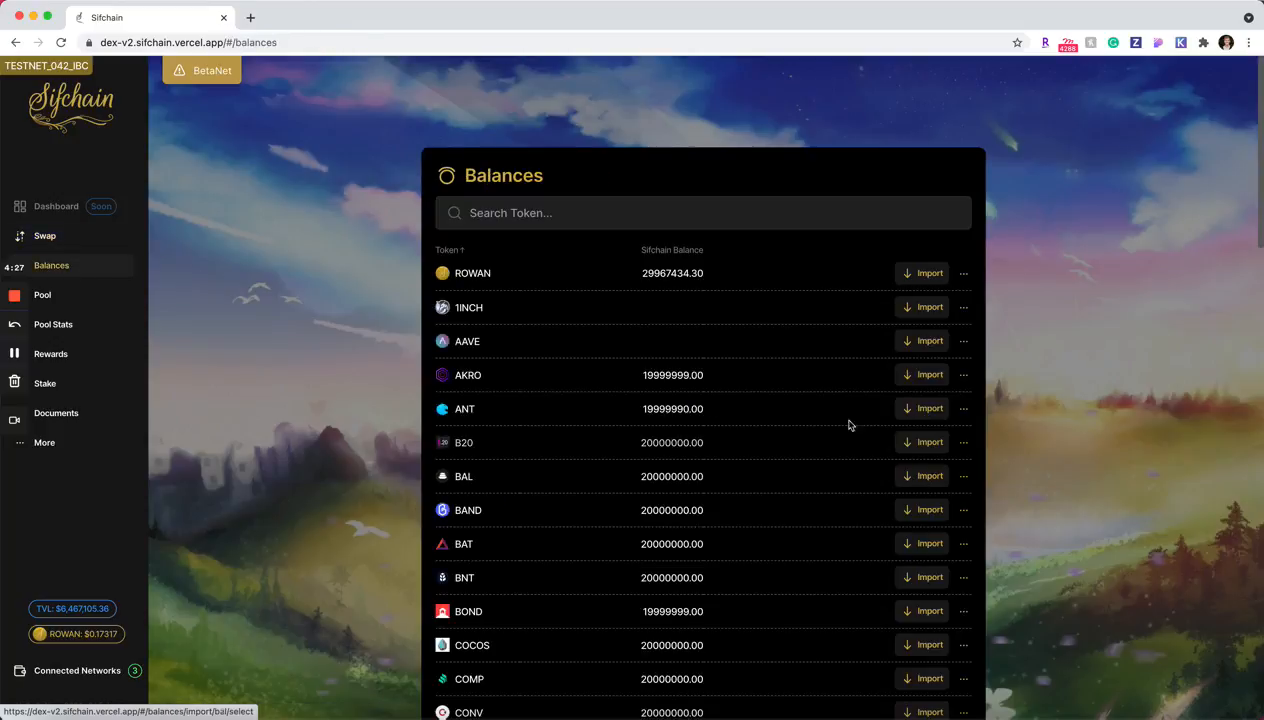
pyautogui.moveTo(98, 248)
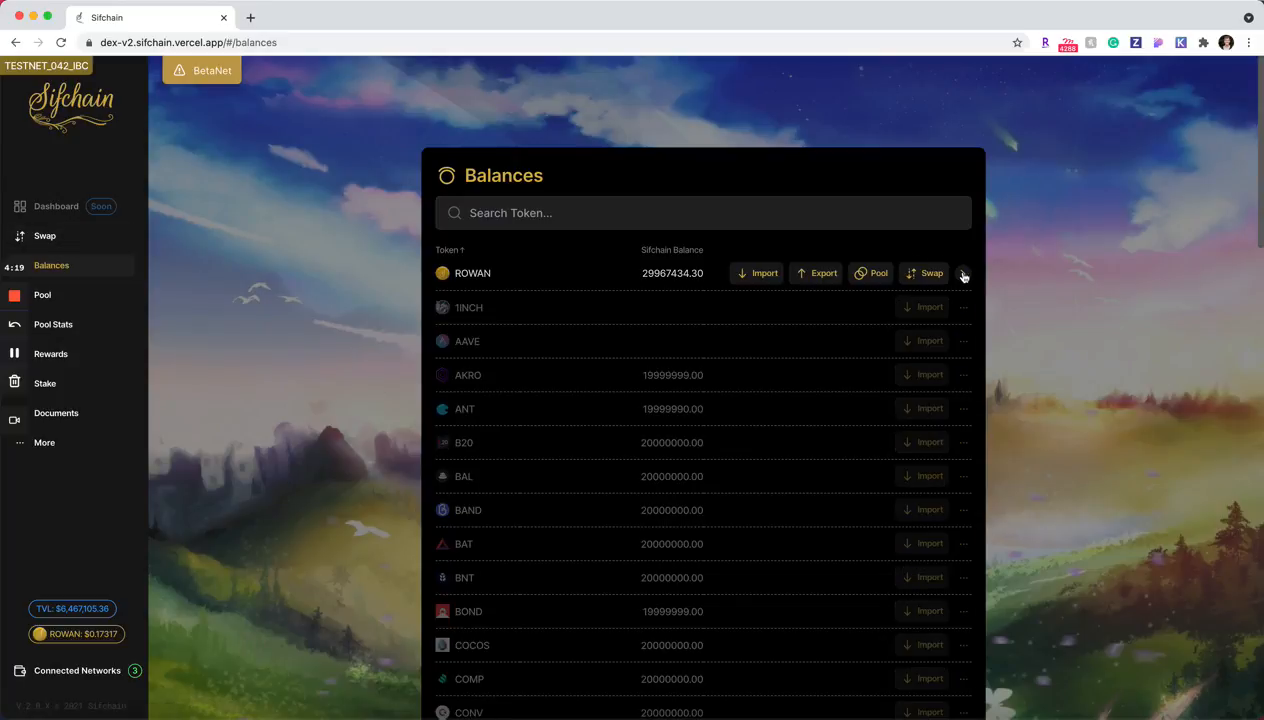
# Start a swap from the ROWAN row, giving a ROWAN-to-ETH swap form.
pyautogui.click(930, 273)
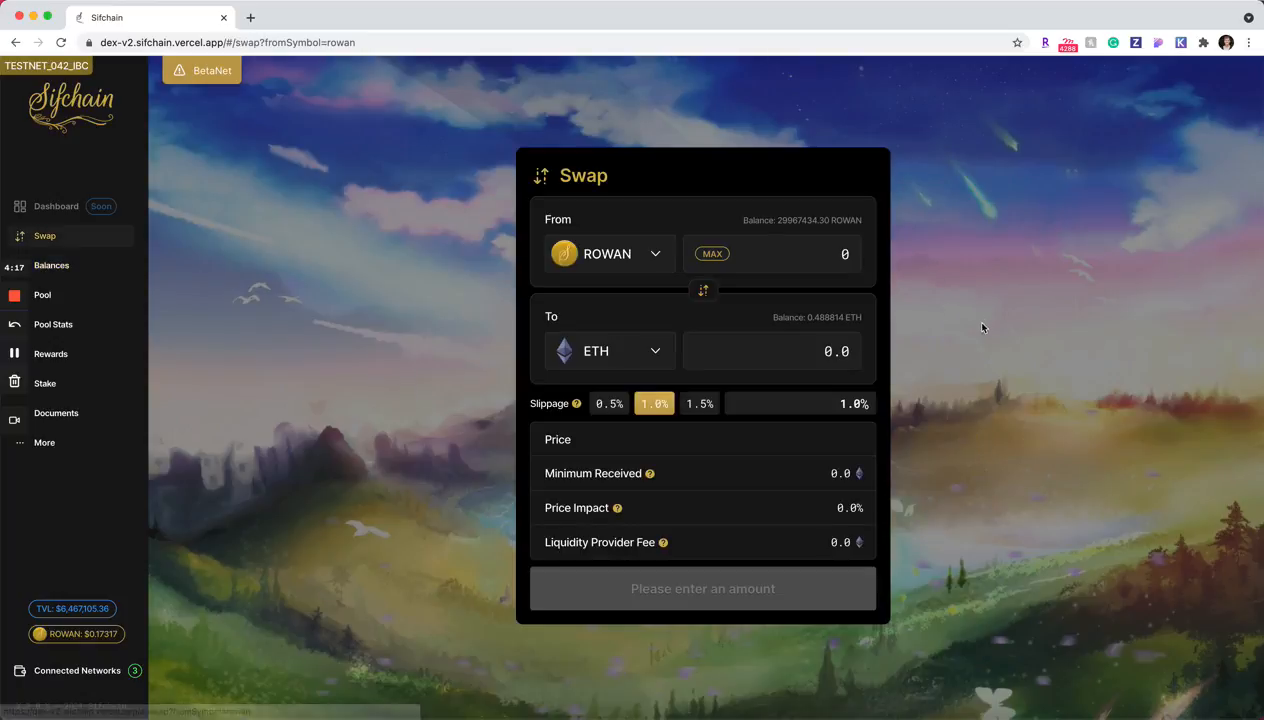
pyautogui.moveTo(1067, 277)
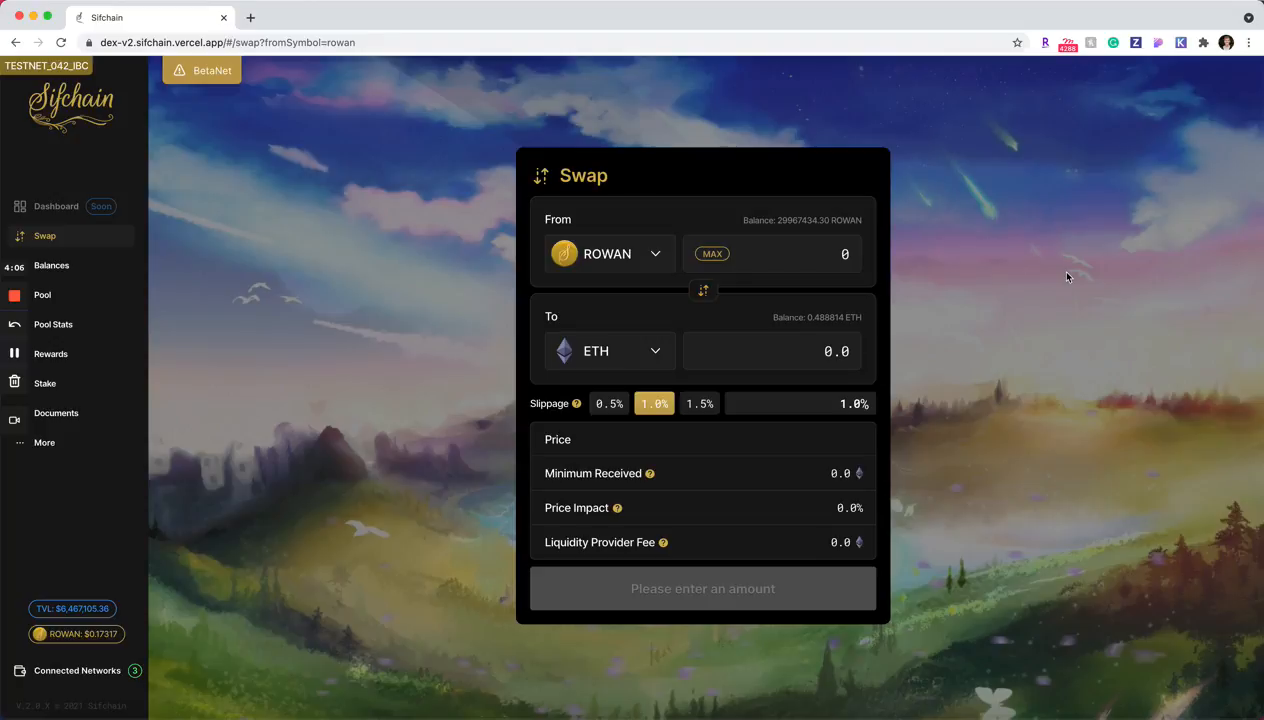
pyautogui.moveTo(583, 250)
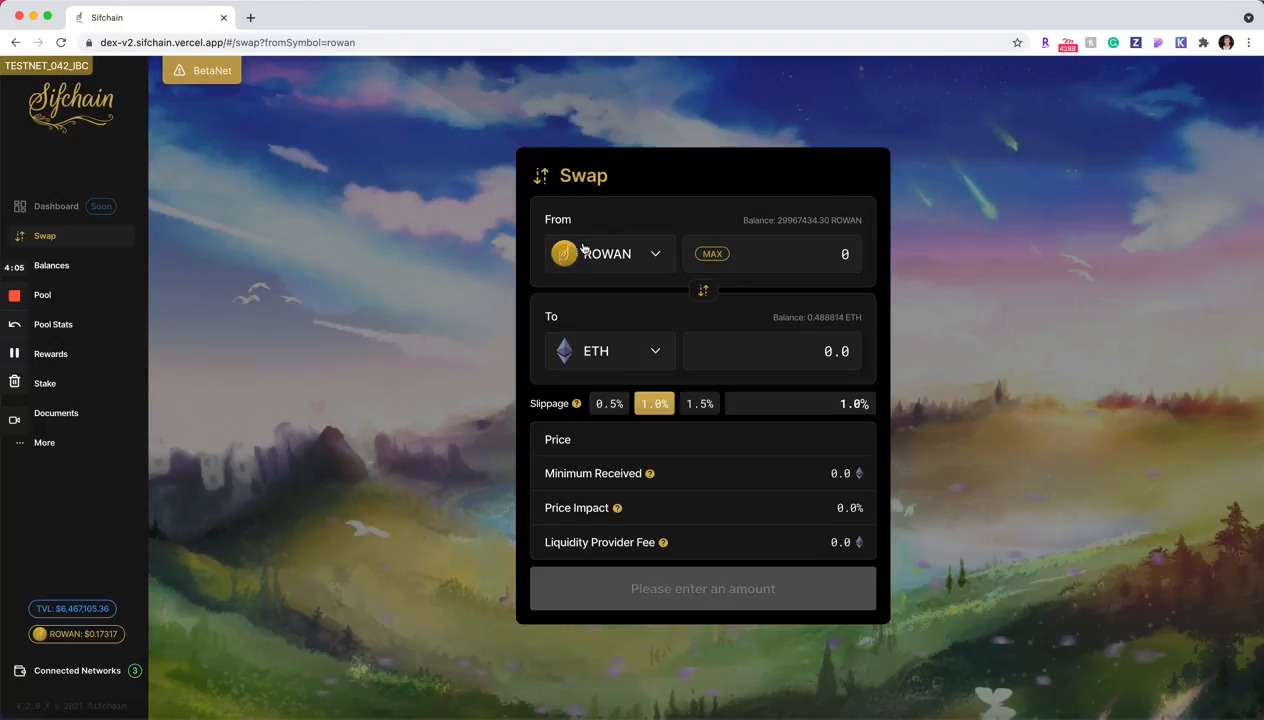
pyautogui.moveTo(670, 280)
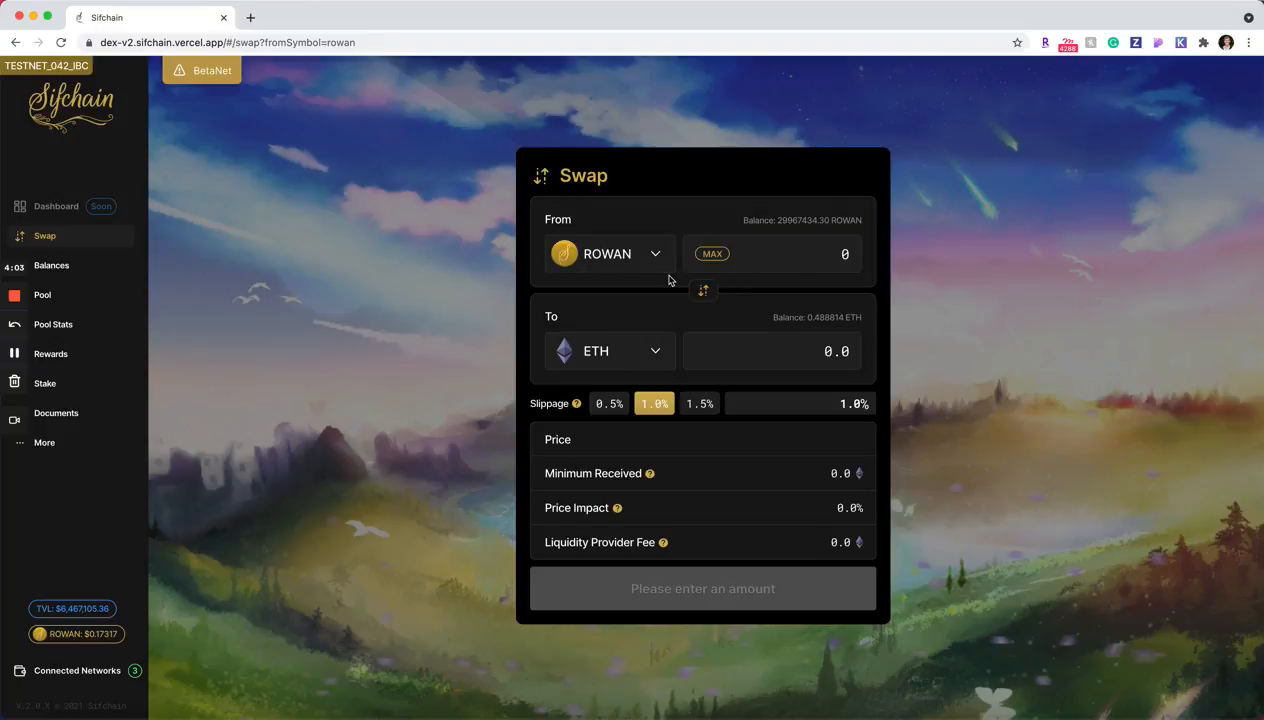
pyautogui.moveTo(657, 270)
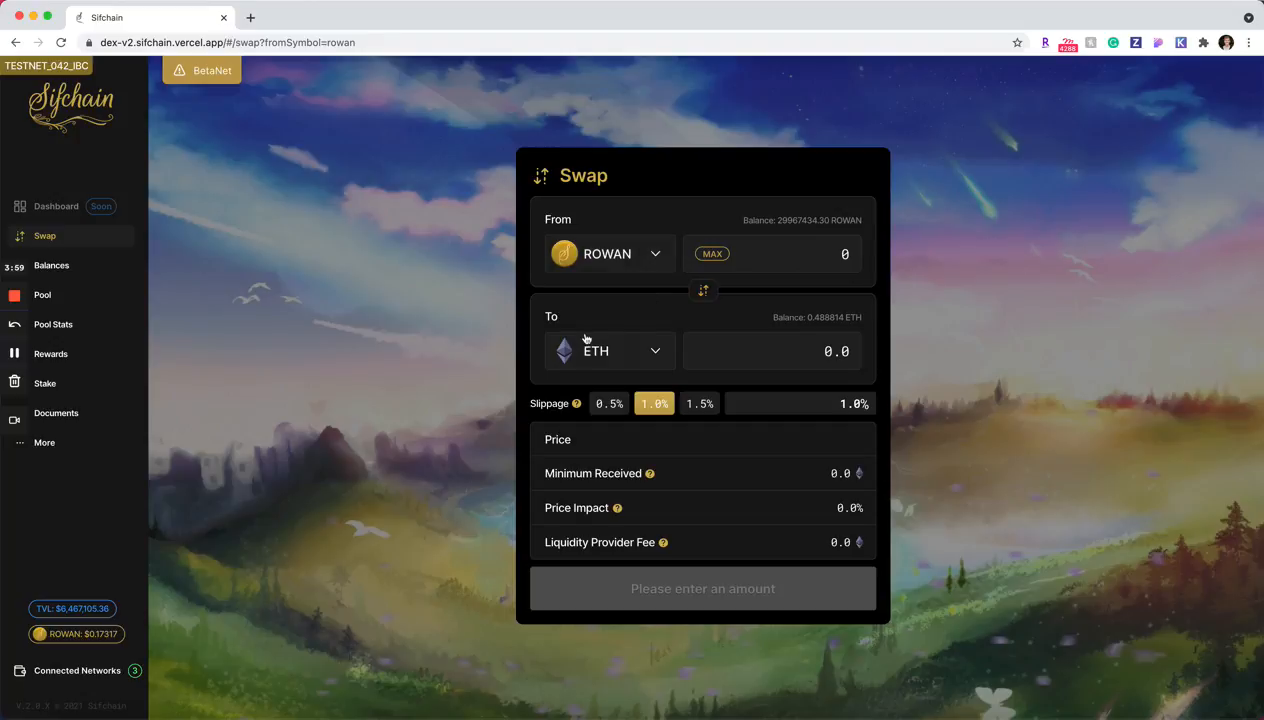
pyautogui.moveTo(682, 348)
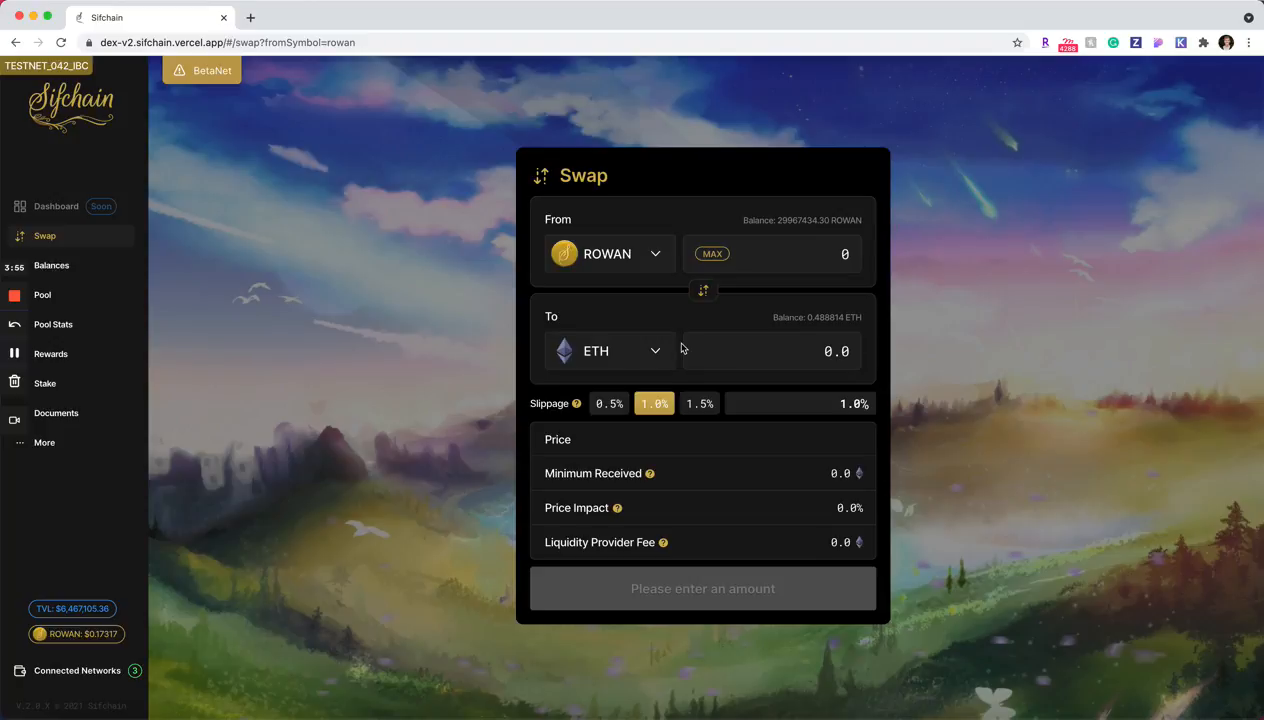
pyautogui.moveTo(600, 237)
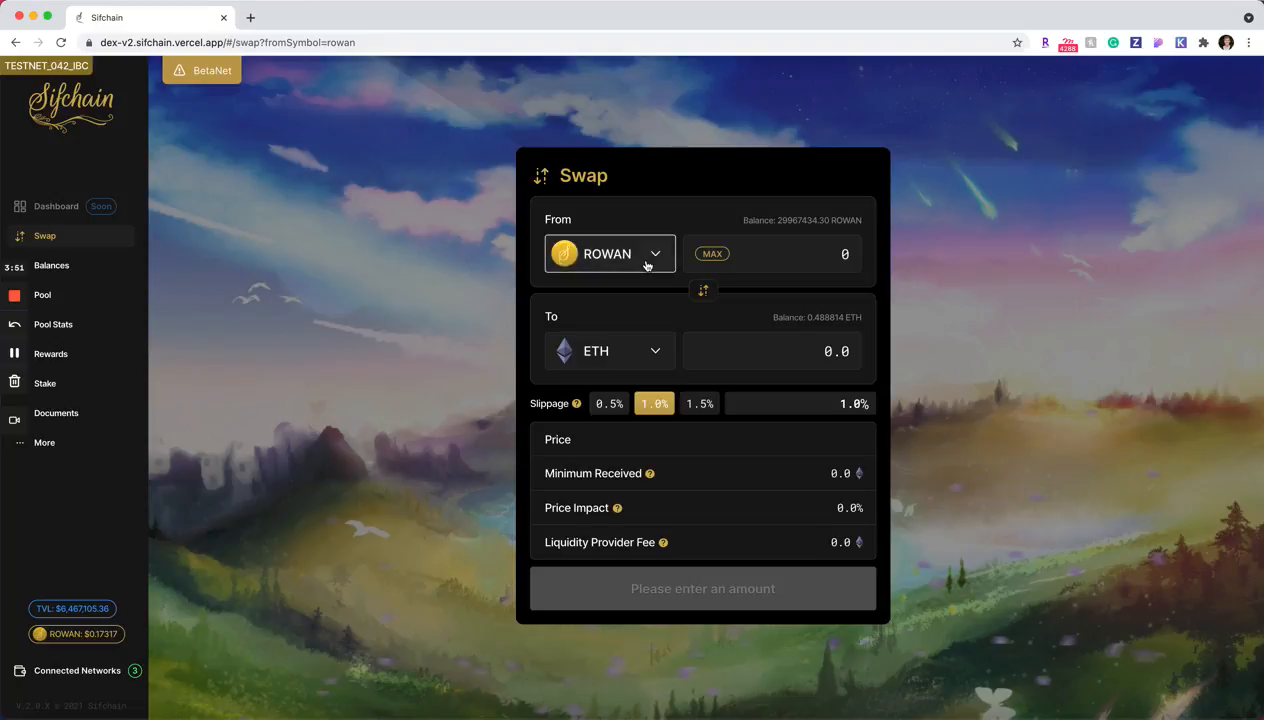
pyautogui.click(610, 253)
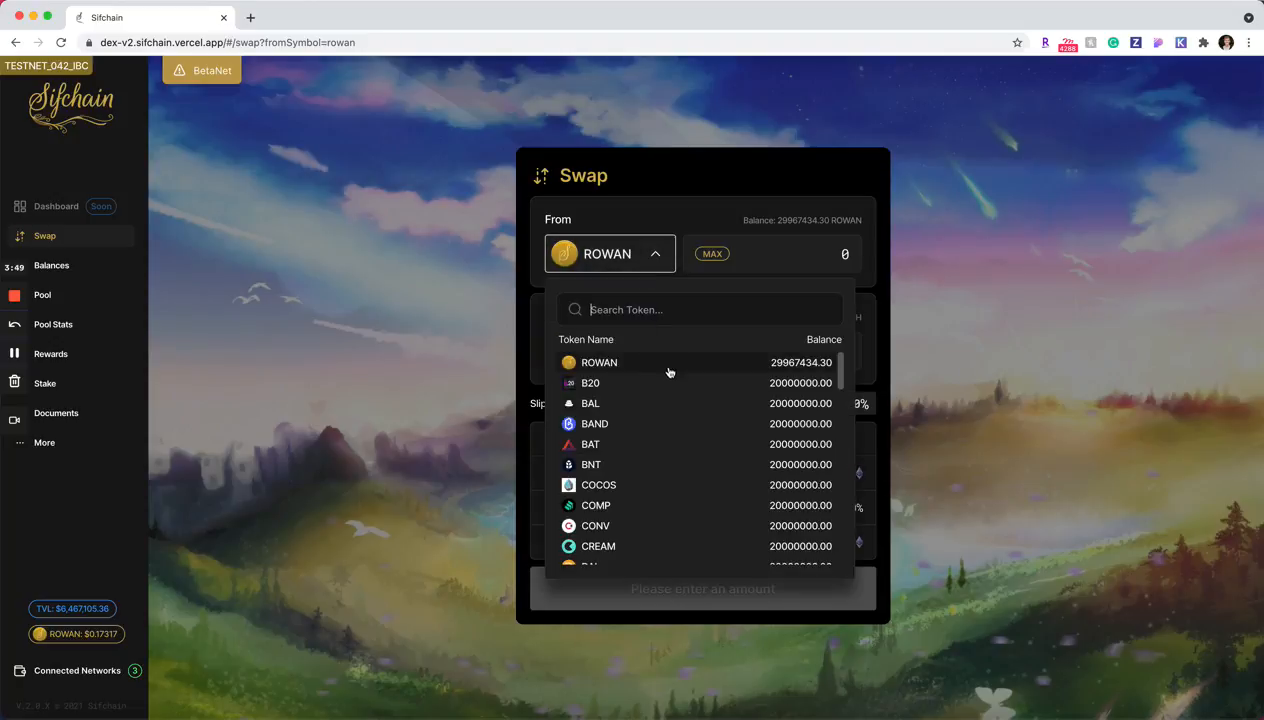
pyautogui.moveTo(711, 459)
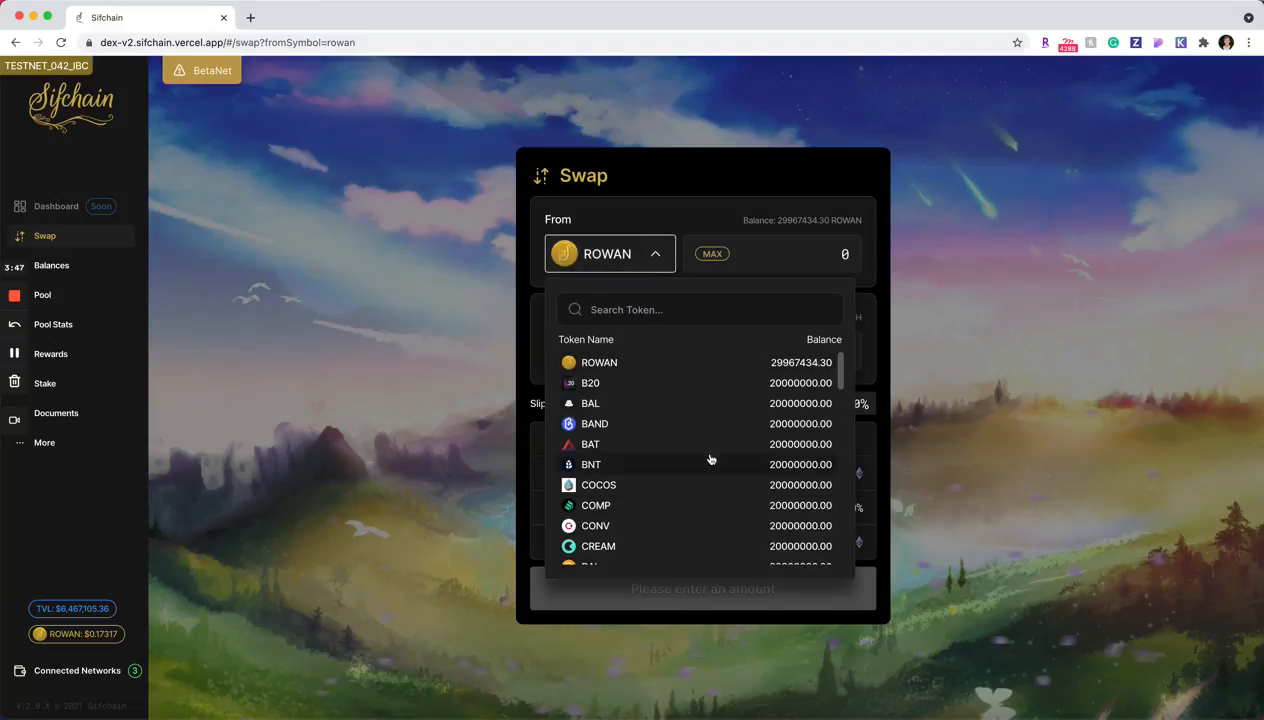
pyautogui.moveTo(697, 394)
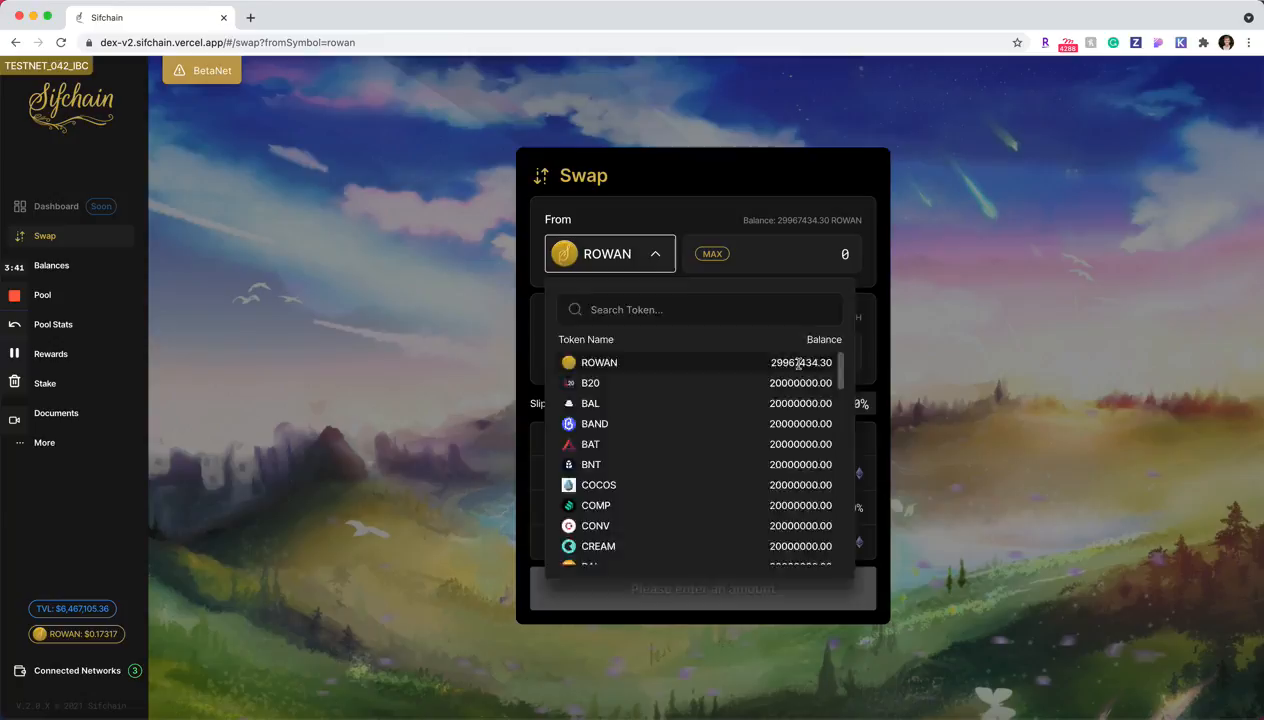
pyautogui.click(598, 362)
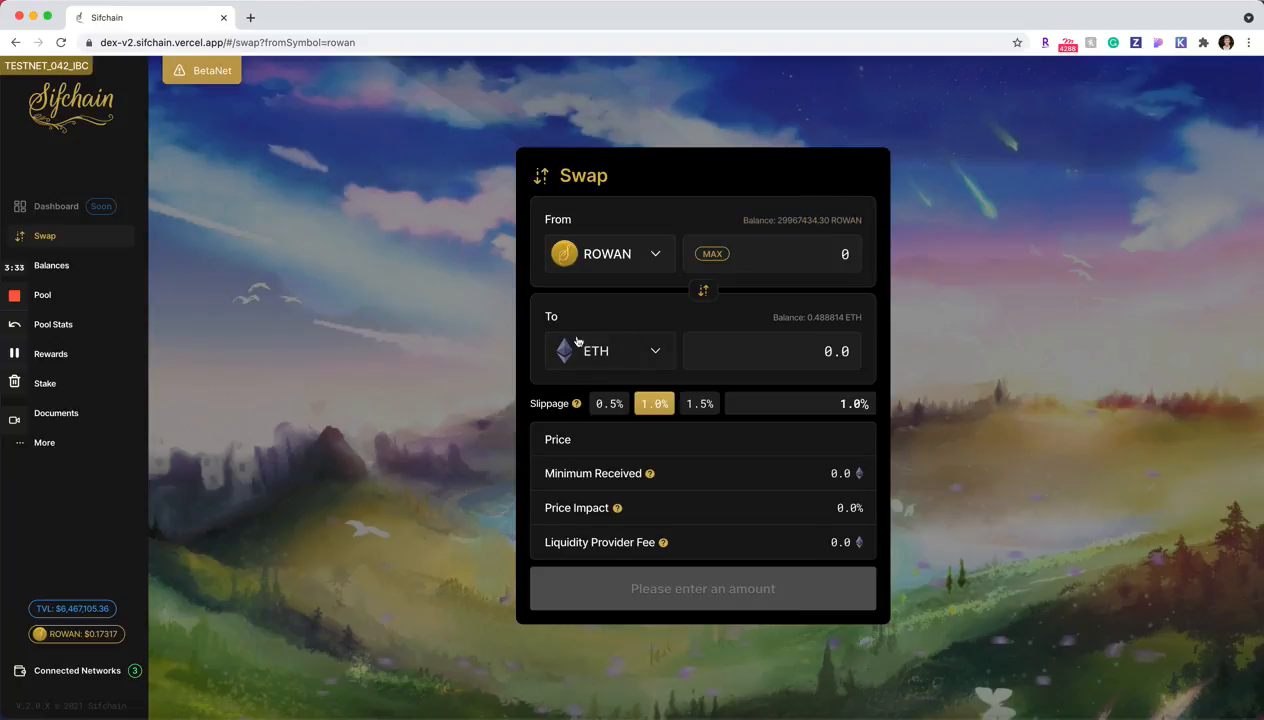
pyautogui.click(610, 351)
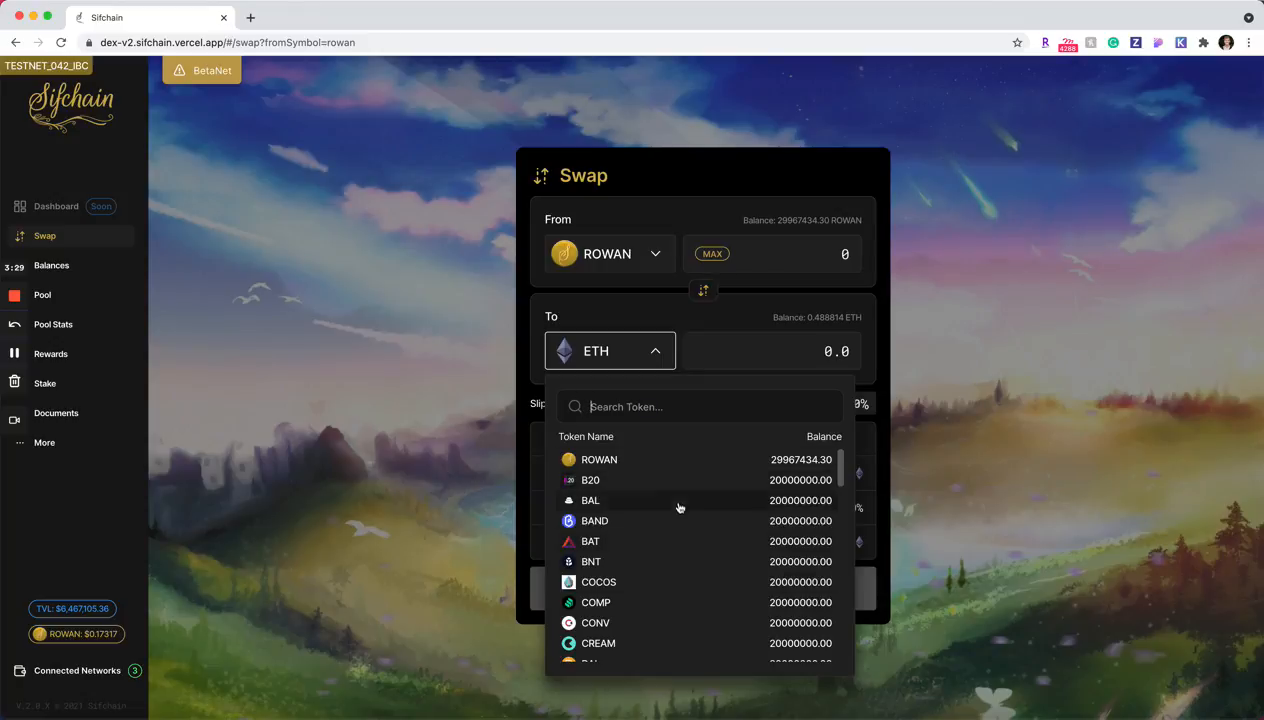
pyautogui.moveTo(679, 594)
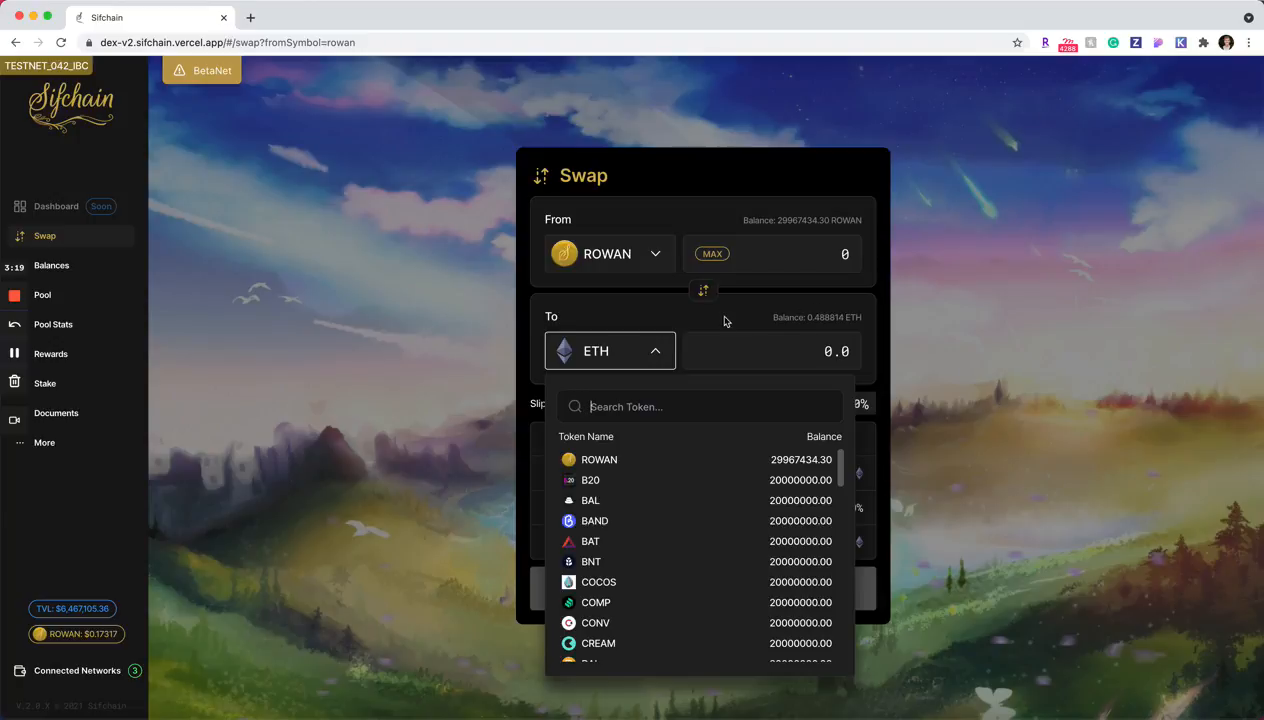
pyautogui.click(610, 351)
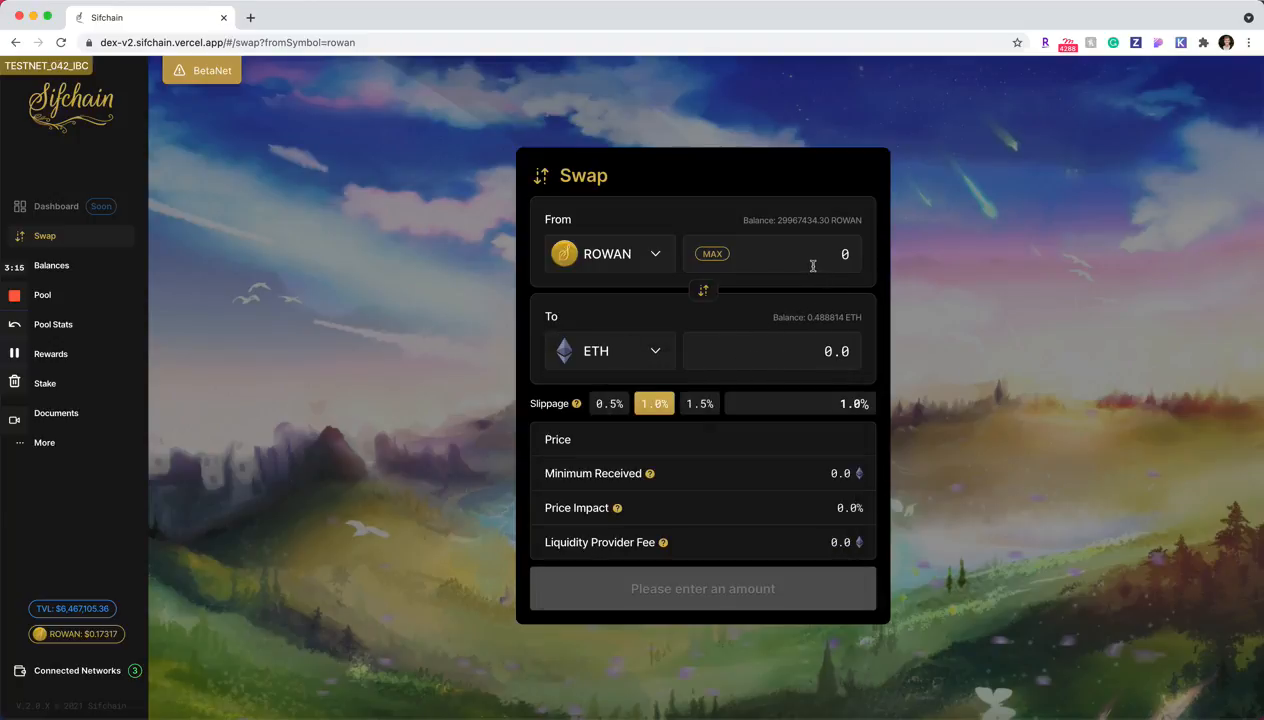
# Enter 100 ROWAN as the swap amount, quoting about 0.00553 ETH.
pyautogui.click(780, 253)
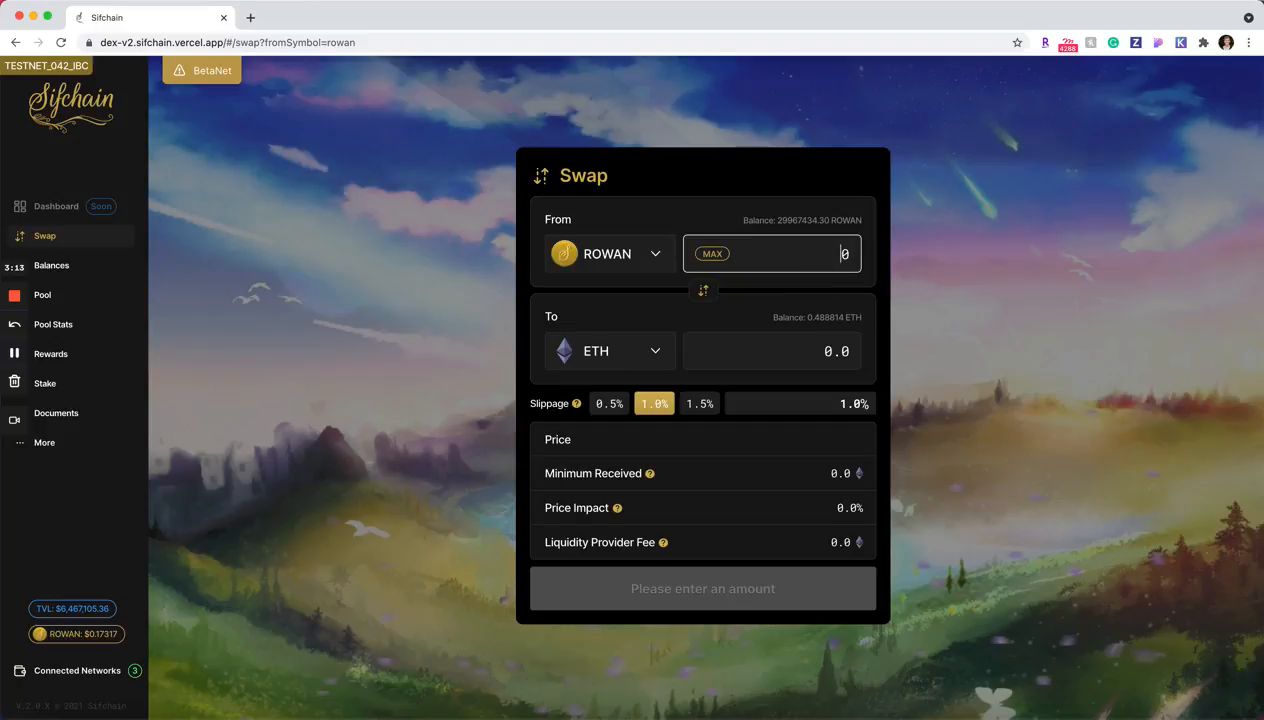
pyautogui.write('100')
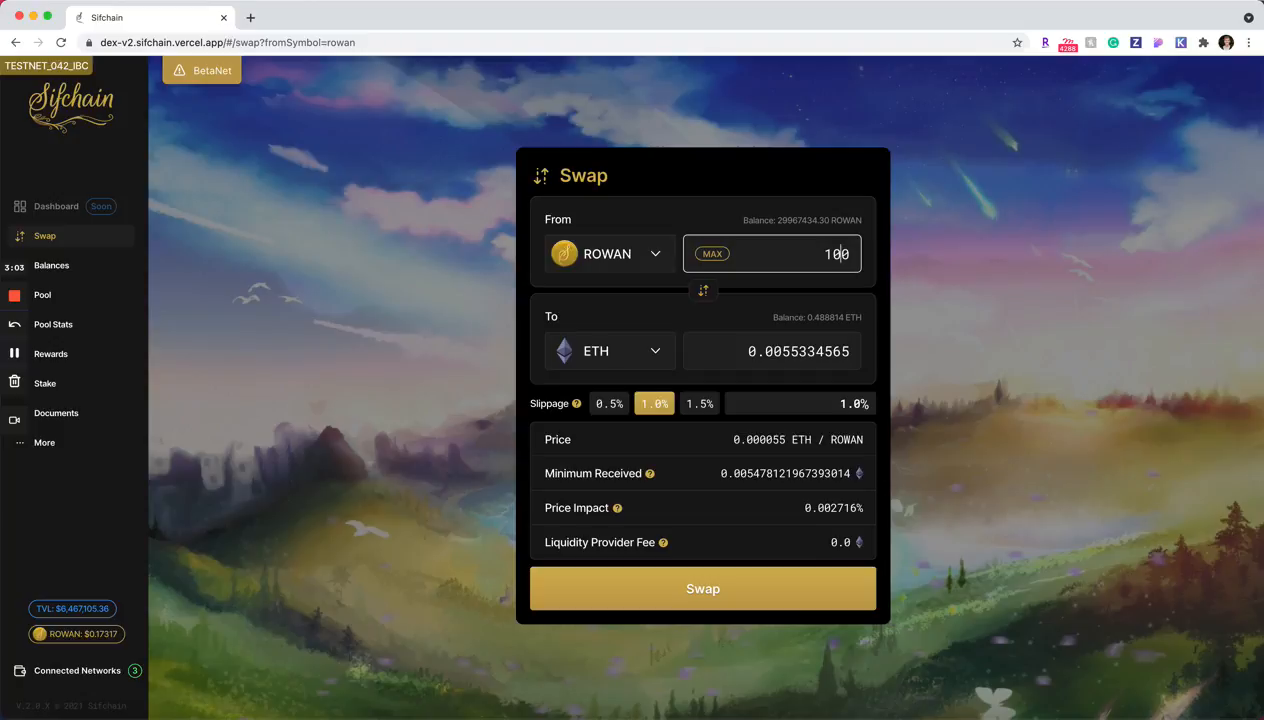
pyautogui.moveTo(576, 403)
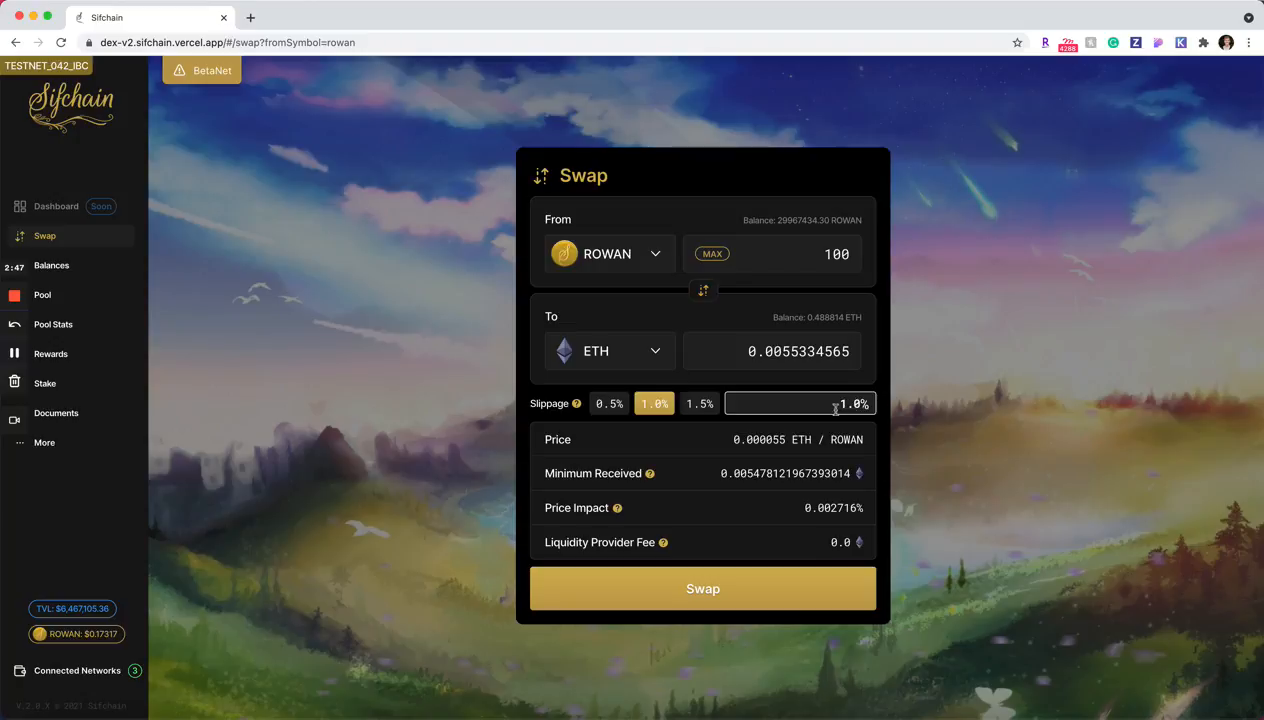
pyautogui.moveTo(1016, 300)
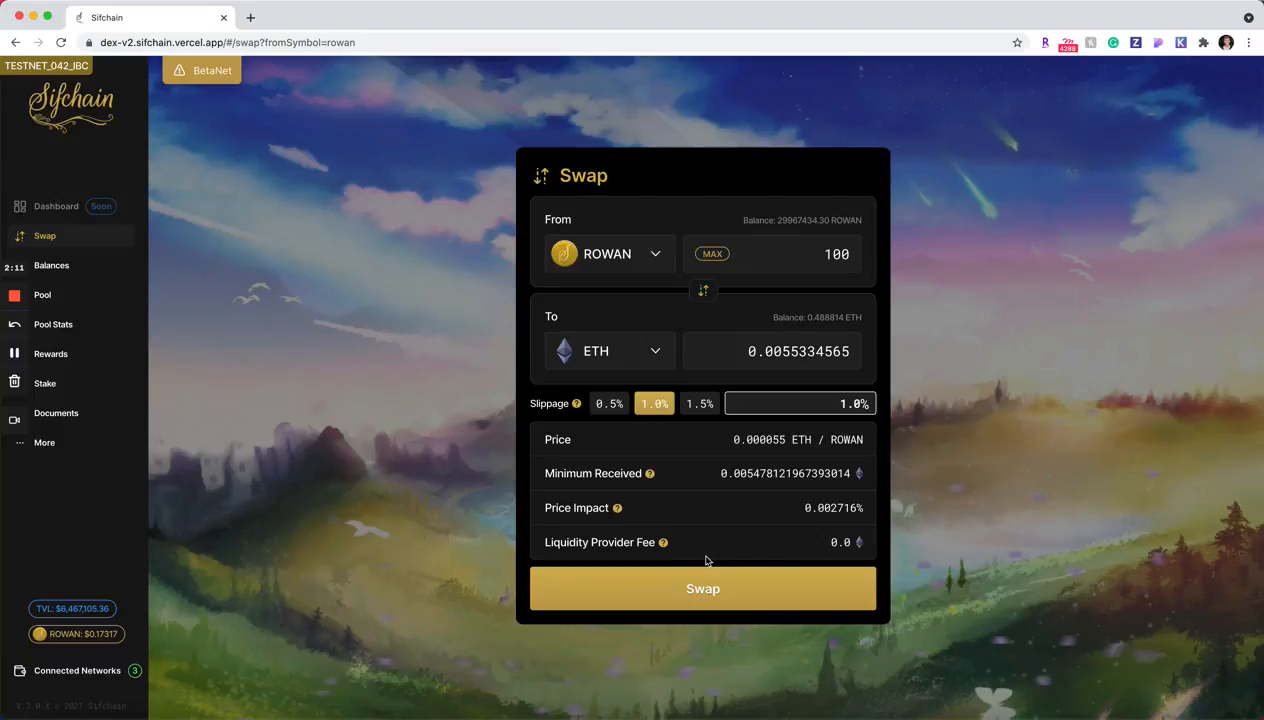
pyautogui.moveTo(617, 508)
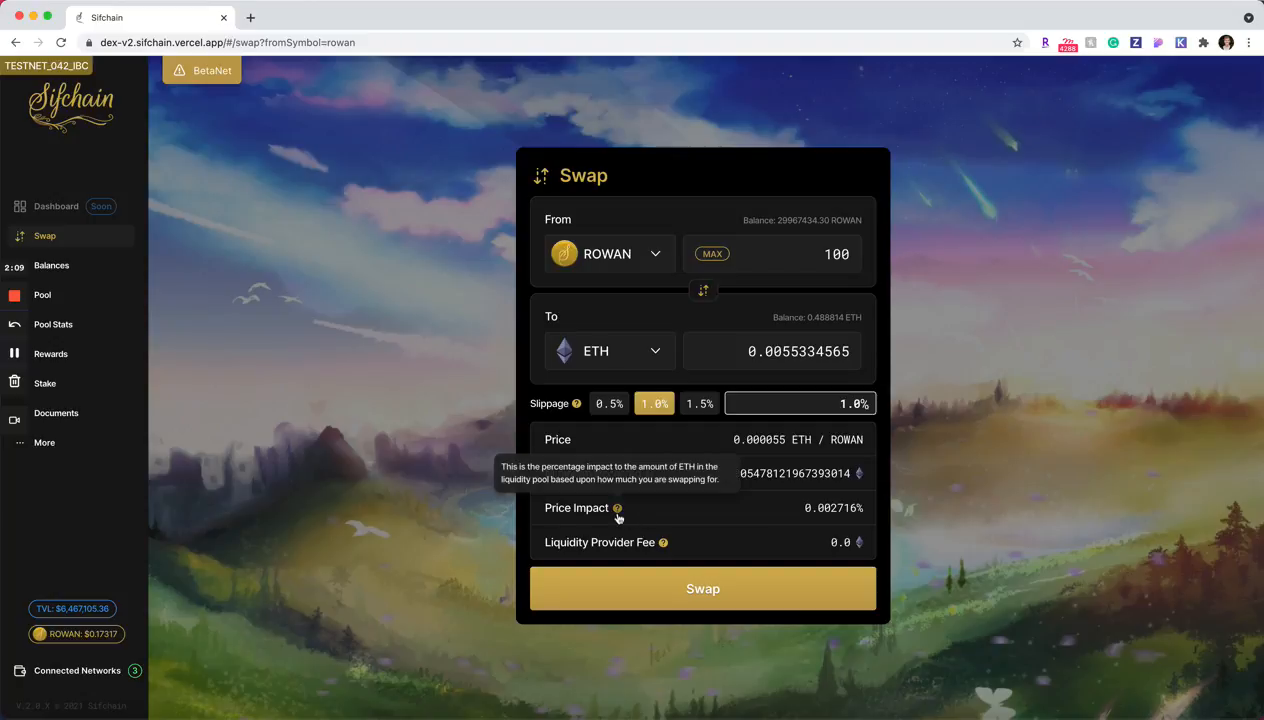
pyautogui.moveTo(720, 533)
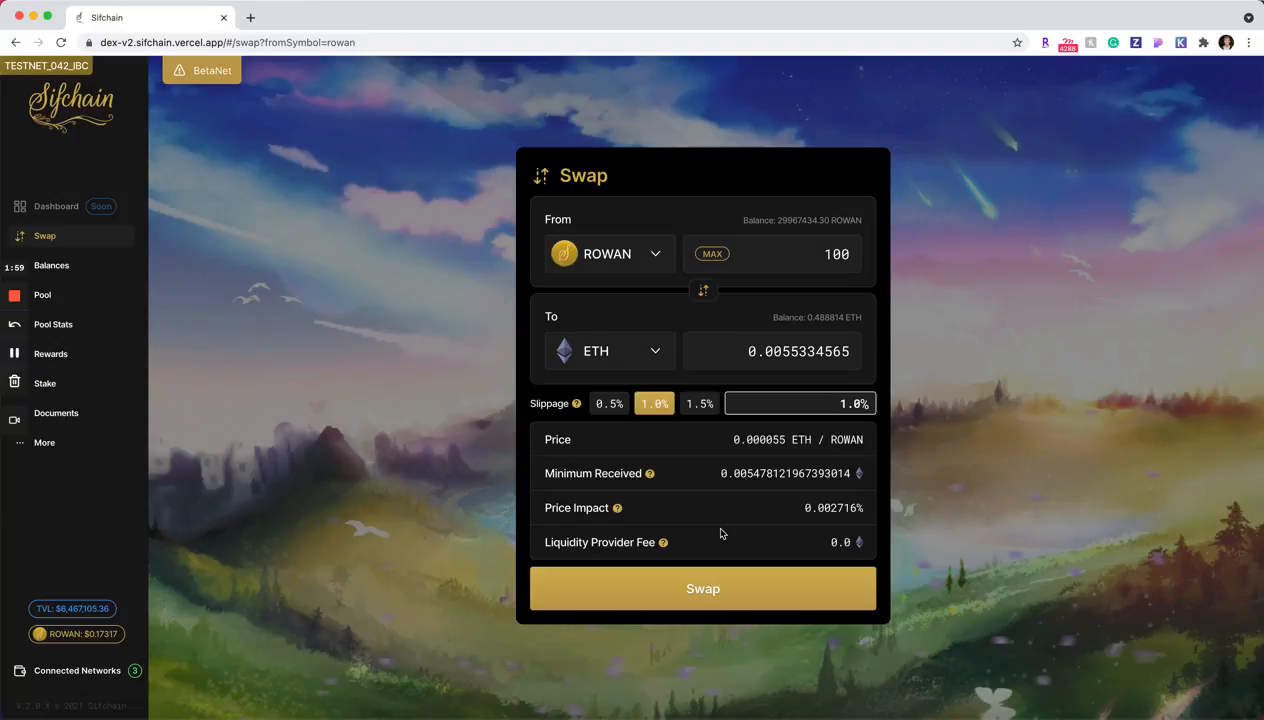
pyautogui.moveTo(609, 426)
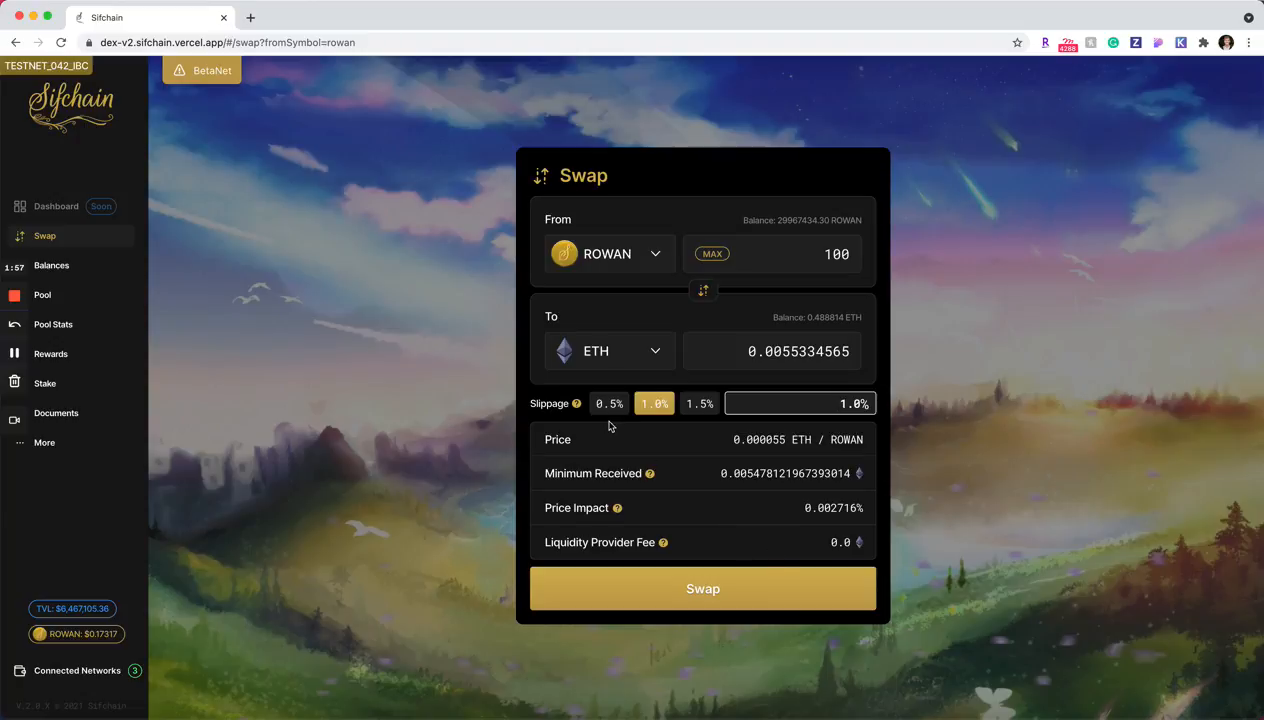
pyautogui.moveTo(577, 403)
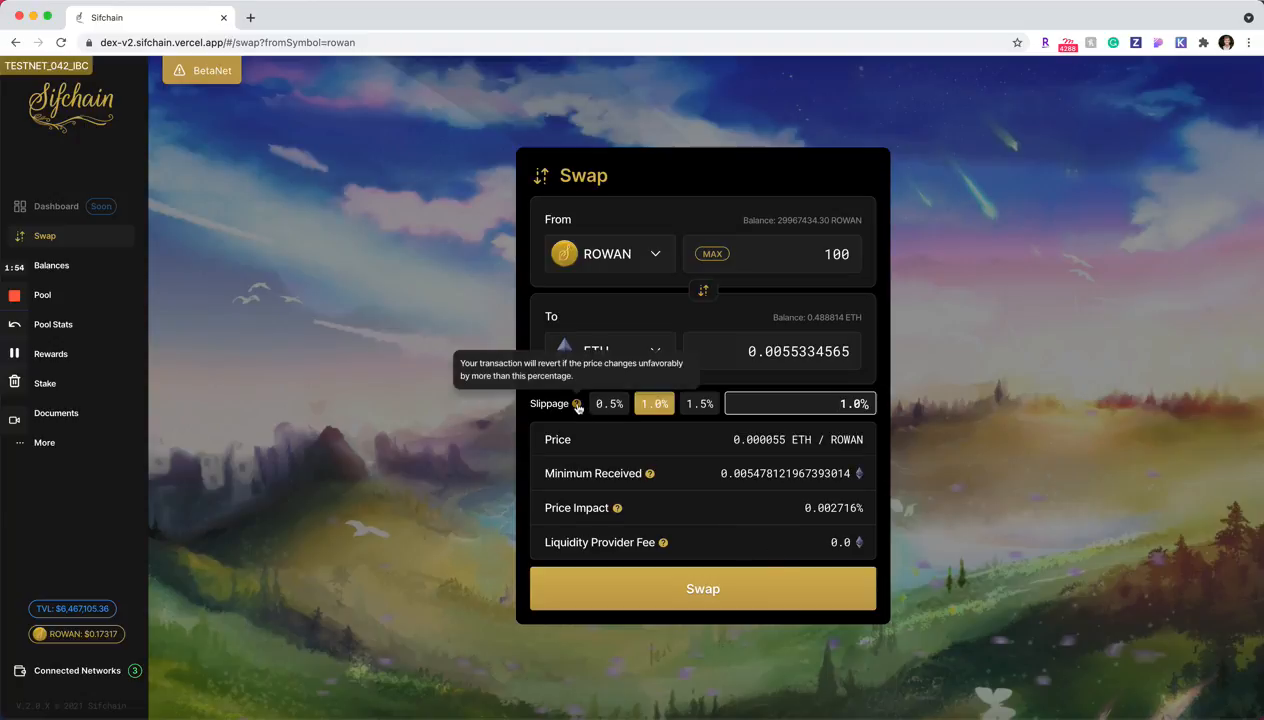
pyautogui.moveTo(650, 473)
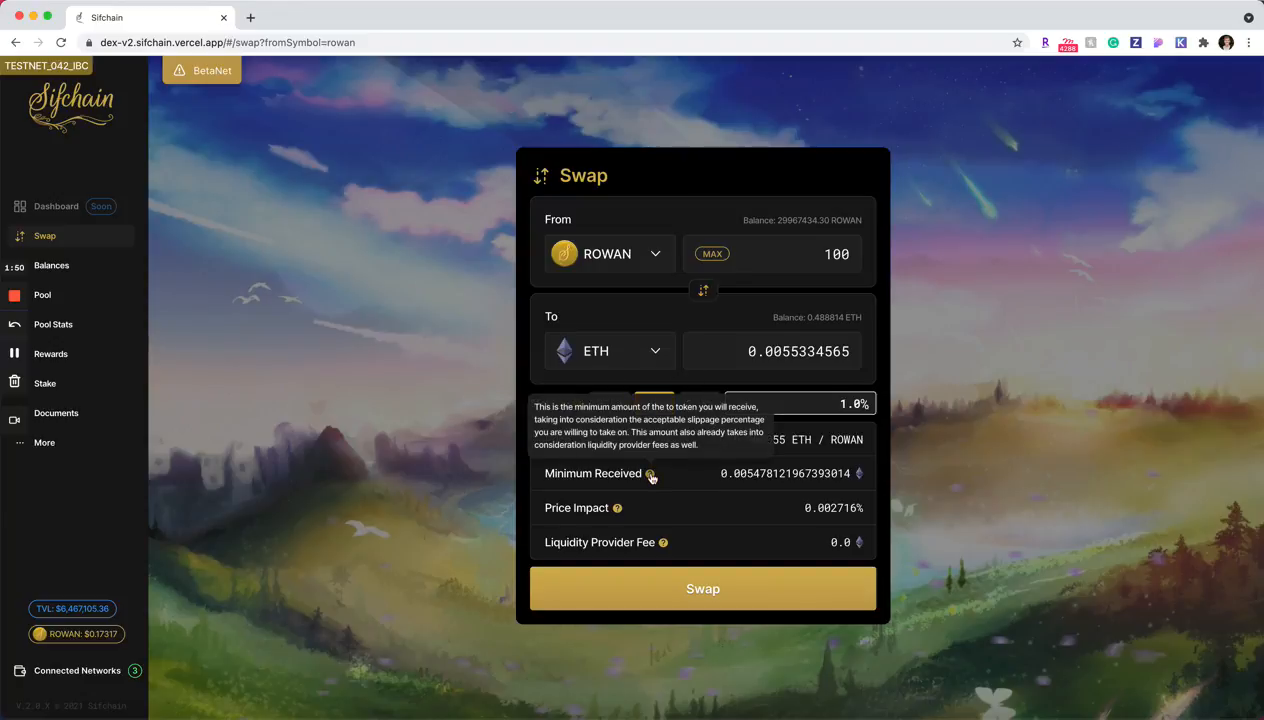
pyautogui.moveTo(619, 508)
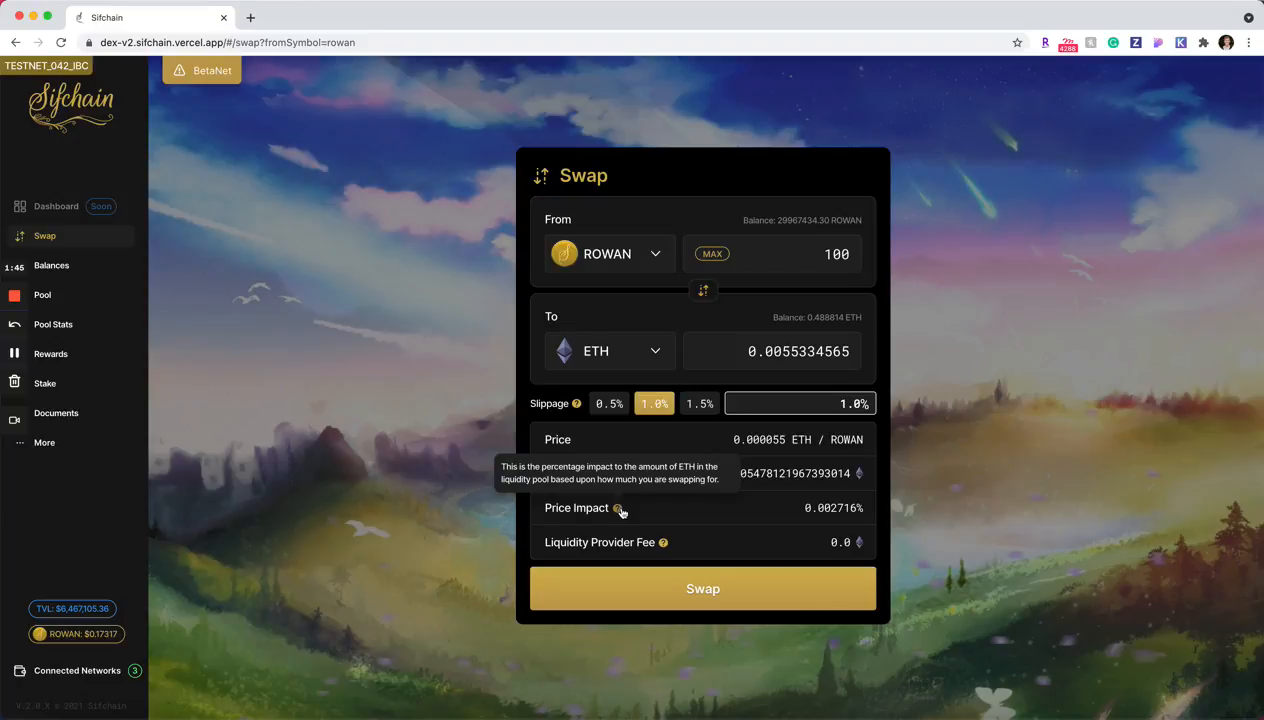
pyautogui.moveTo(664, 542)
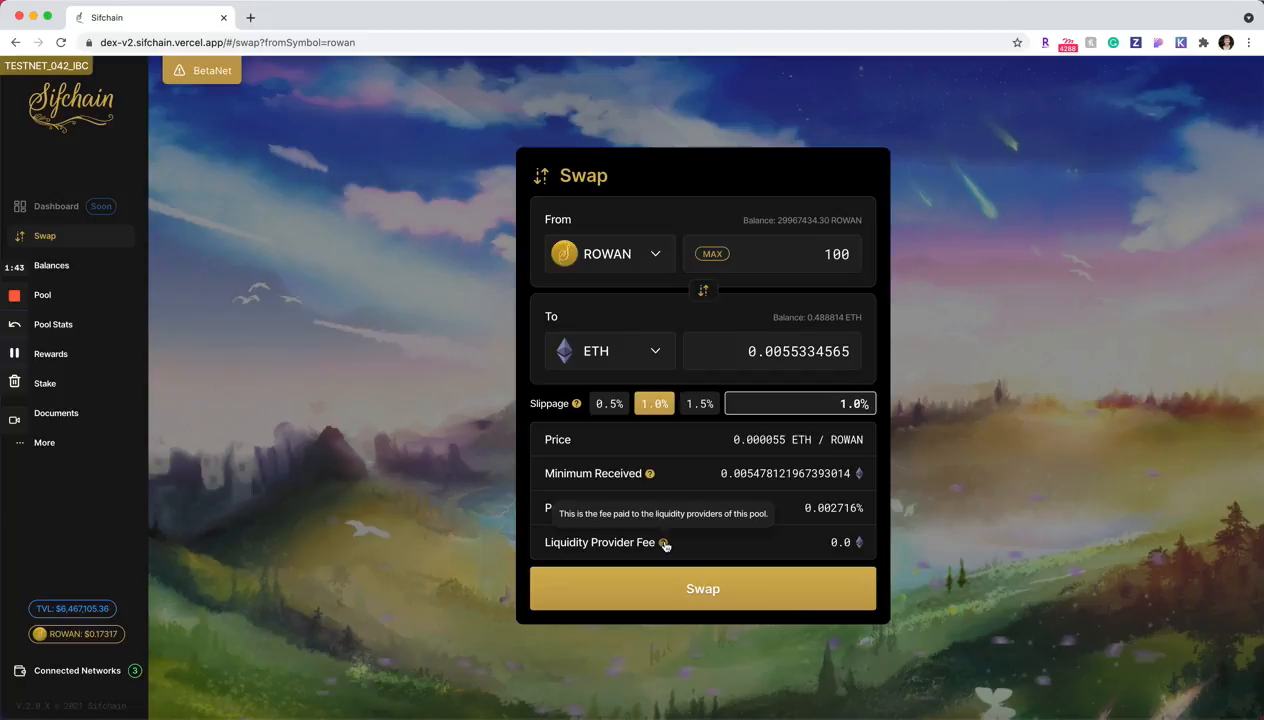
pyautogui.moveTo(735, 493)
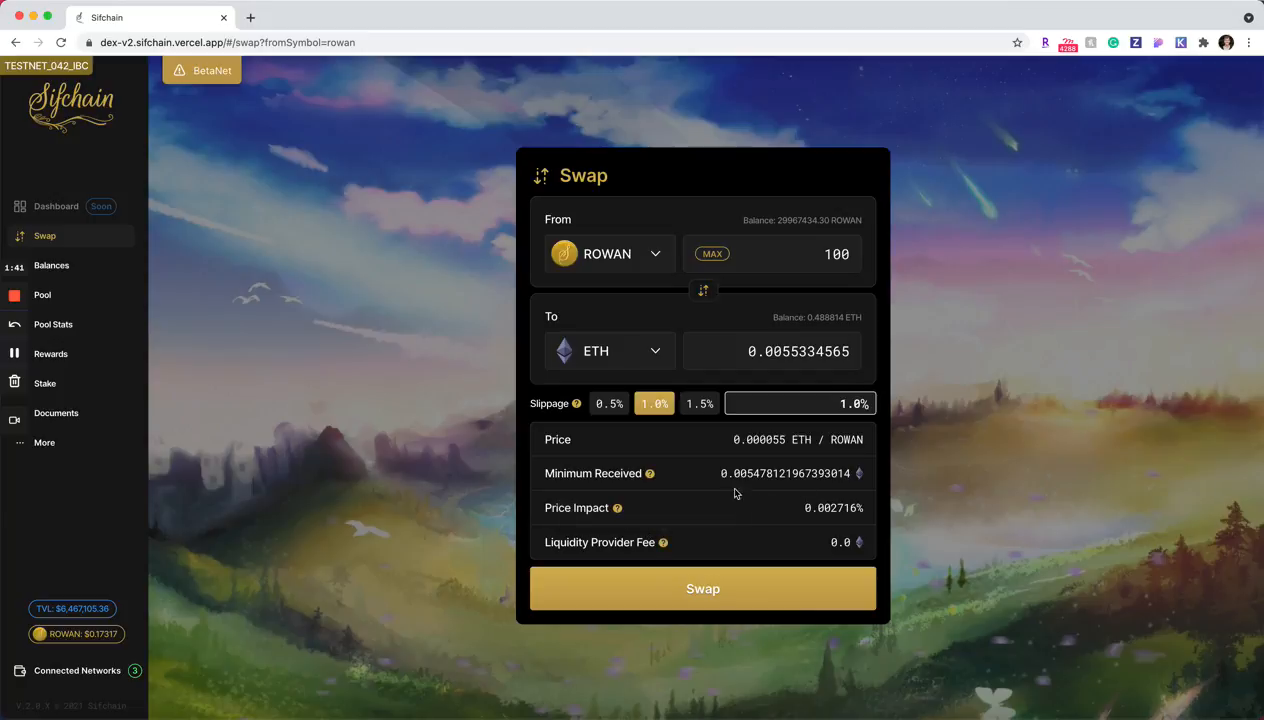
pyautogui.moveTo(615, 222)
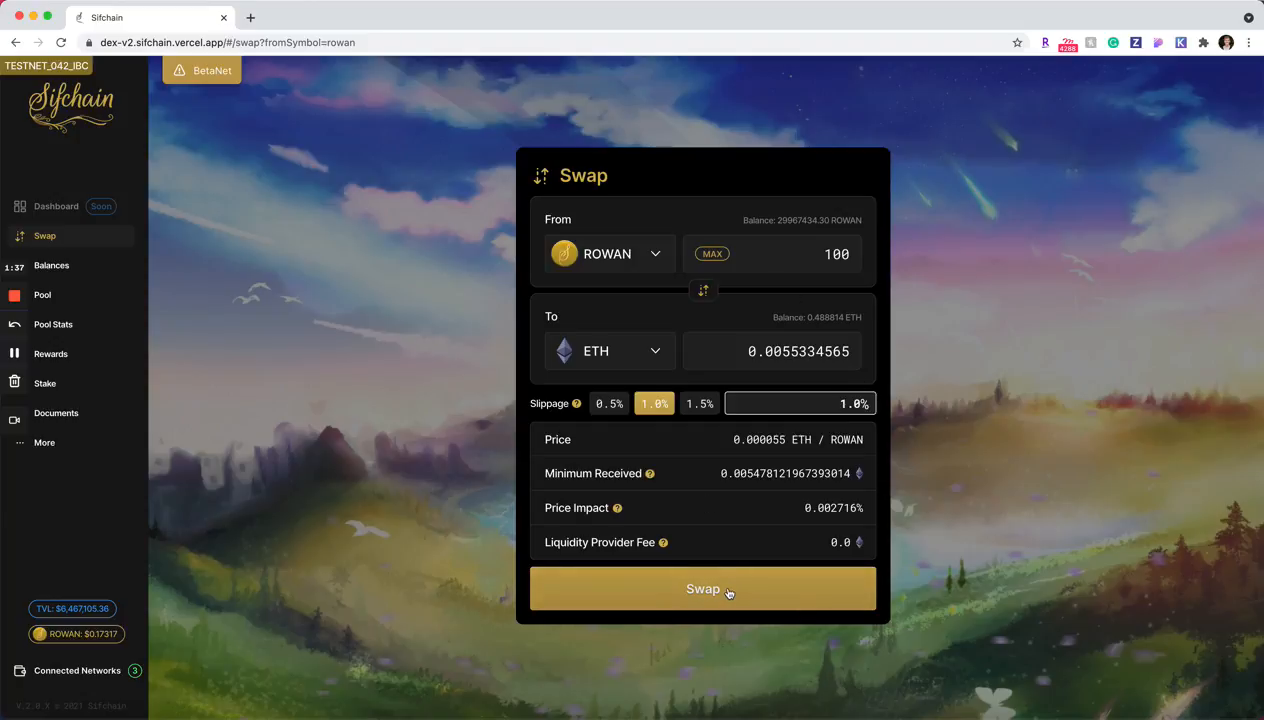
pyautogui.click(702, 588)
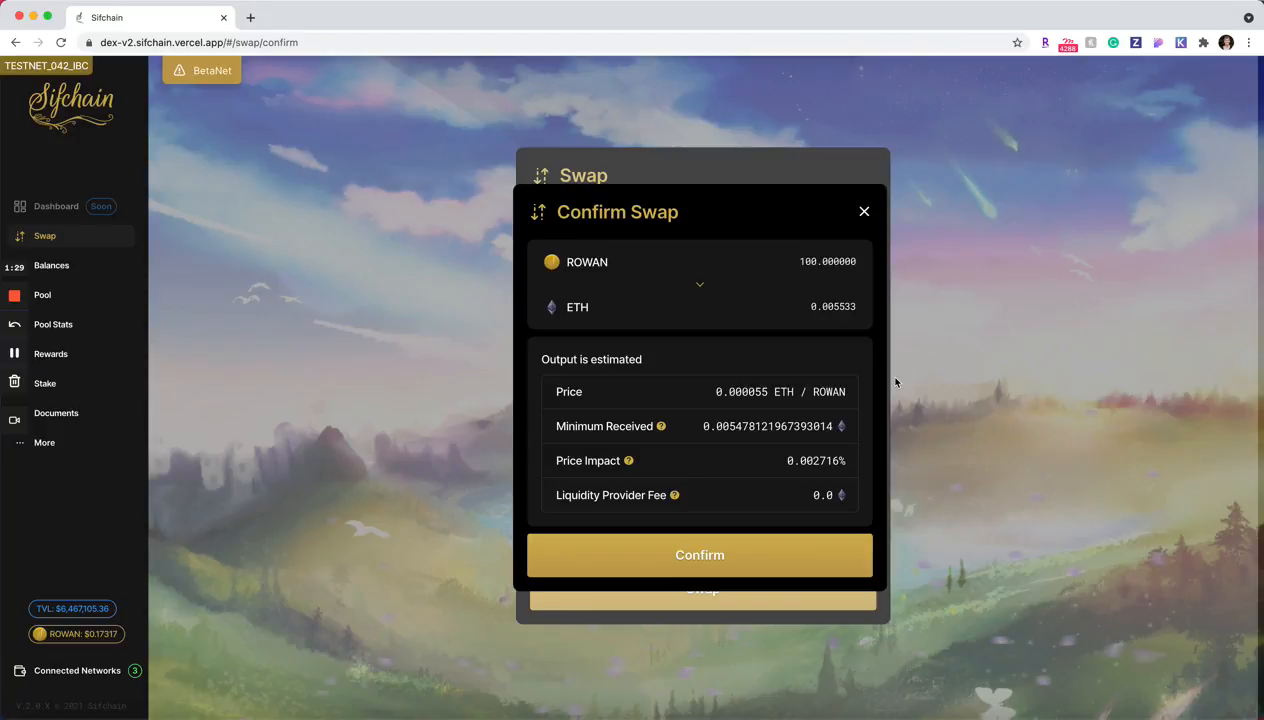
pyautogui.moveTo(960, 462)
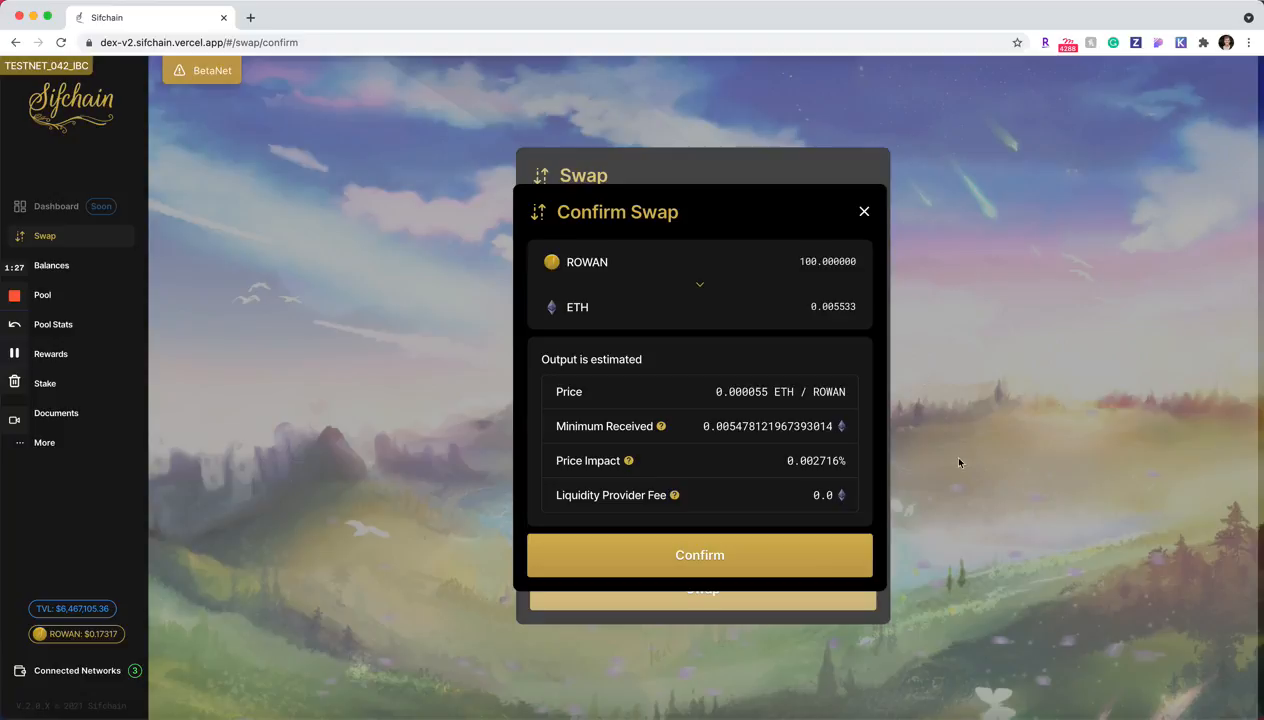
pyautogui.moveTo(650, 477)
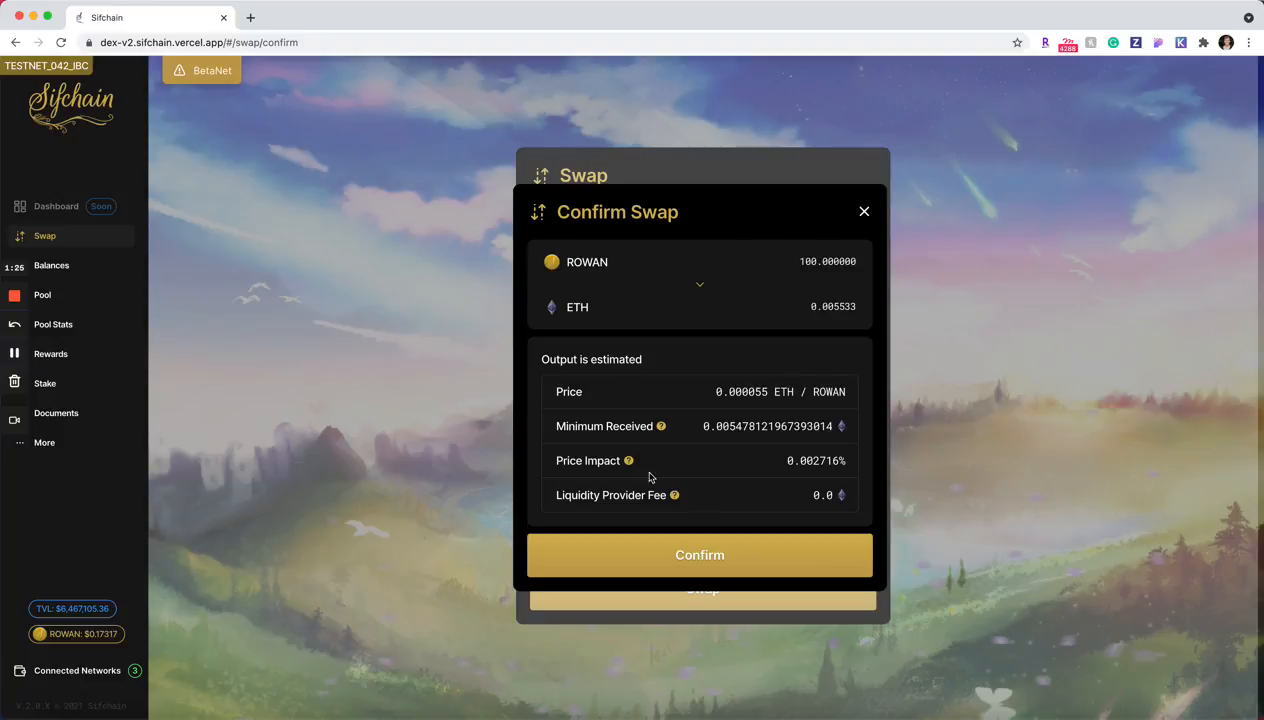
pyautogui.moveTo(643, 277)
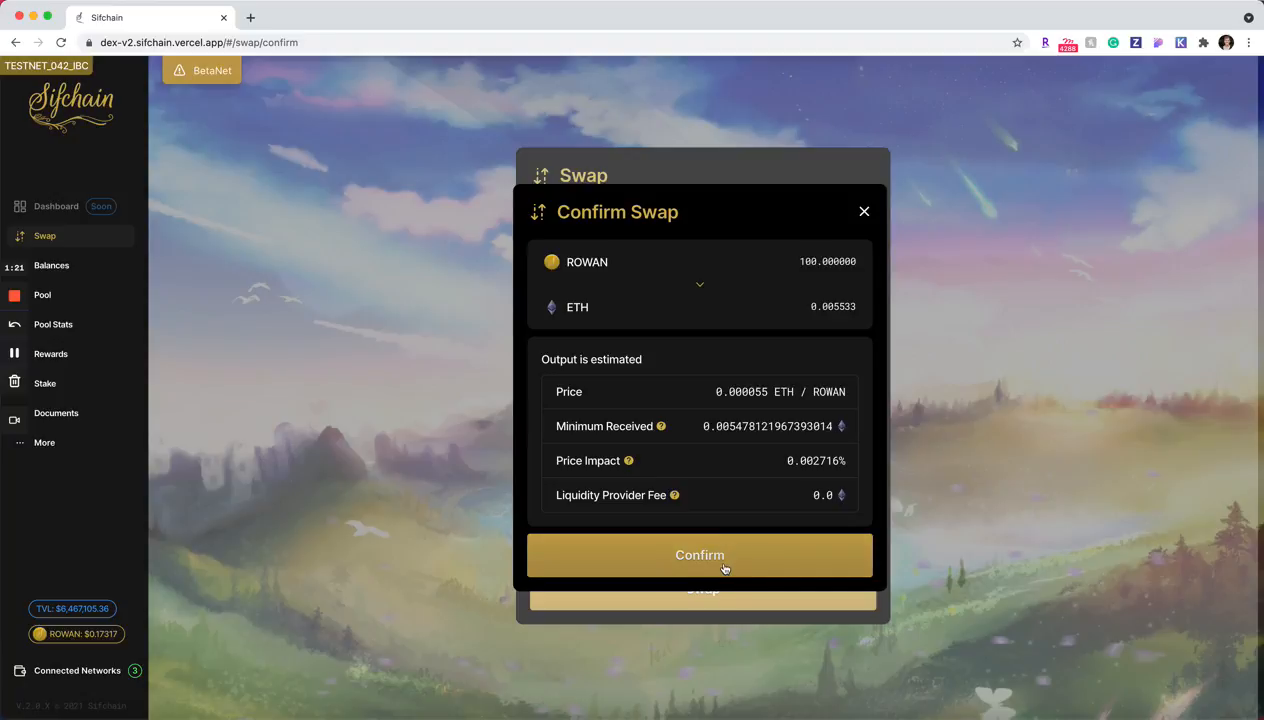
# Confirm the 100 ROWAN to ETH swap in the Confirm Swap dialog.
pyautogui.click(700, 555)
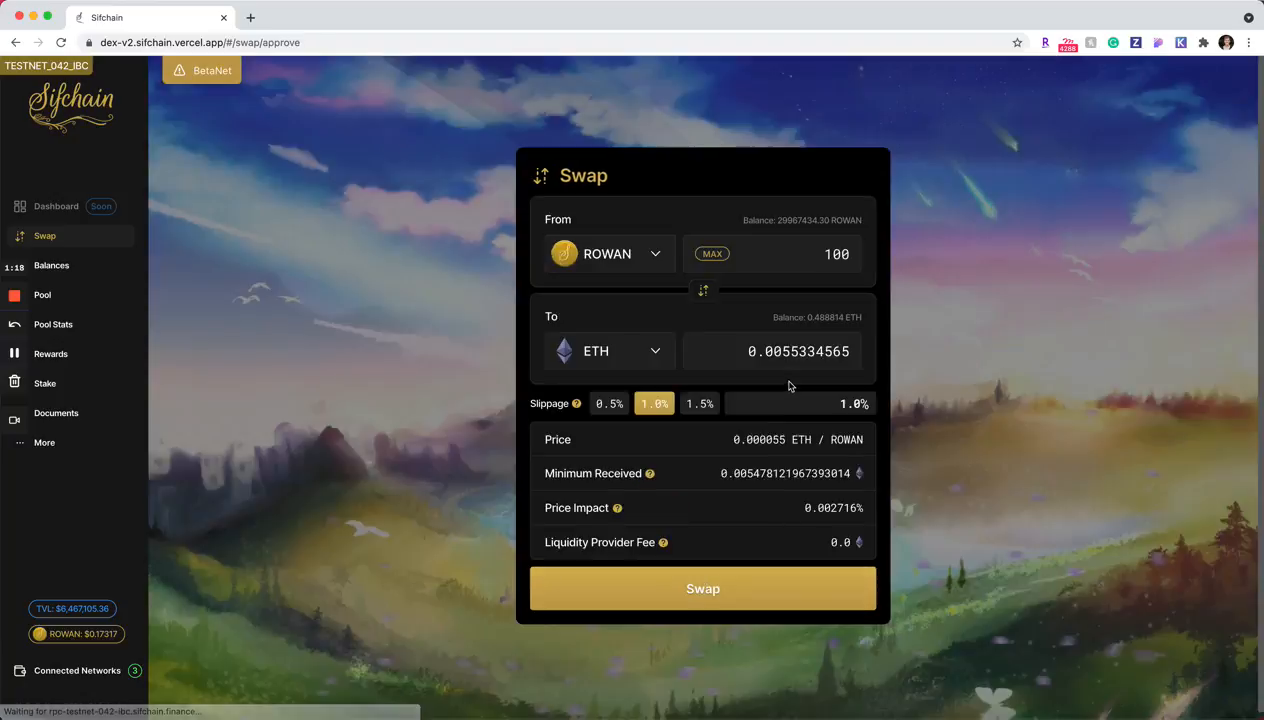
pyautogui.click(702, 588)
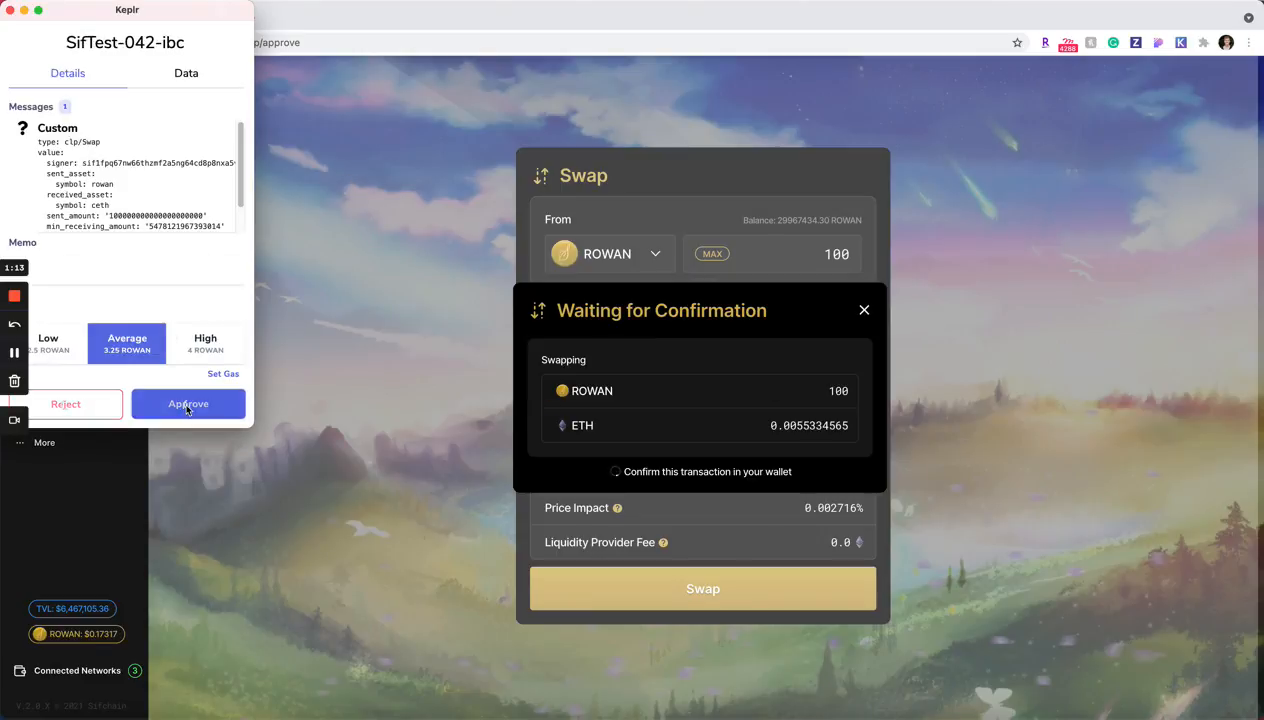
# Approve the swap in Keplr and close the Transaction Submitted notice.
pyautogui.click(188, 404)
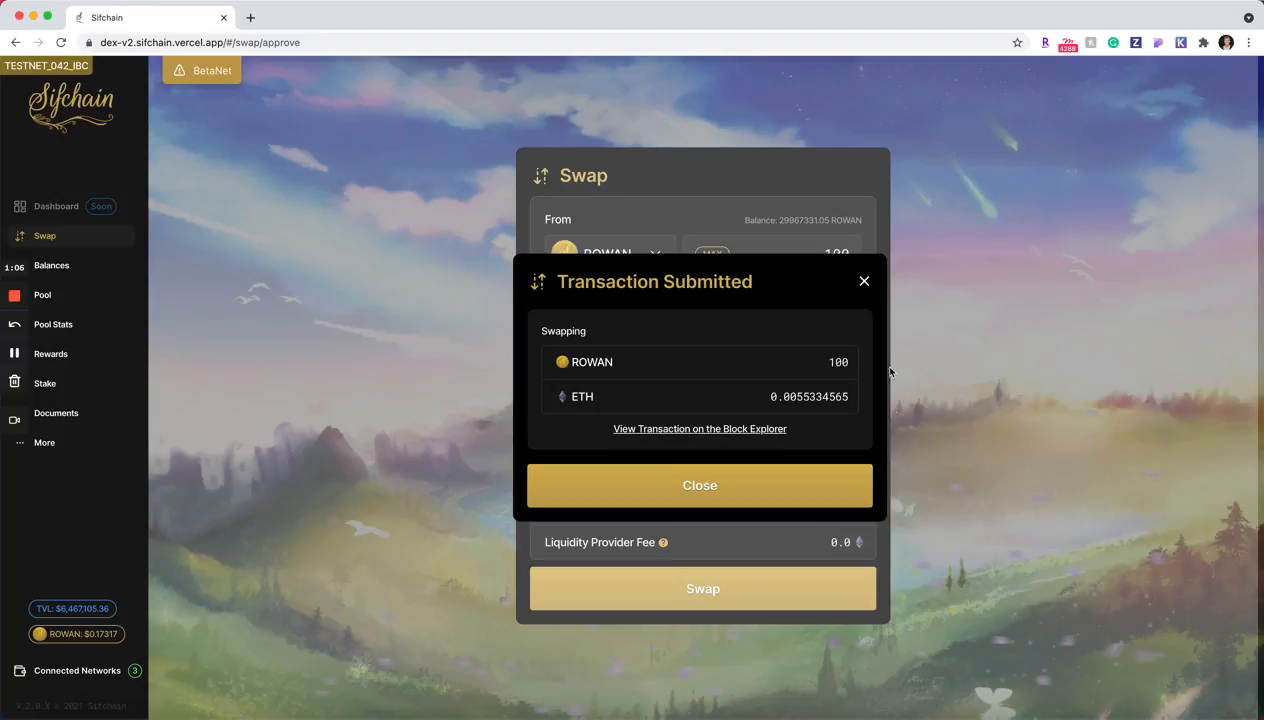
pyautogui.click(700, 485)
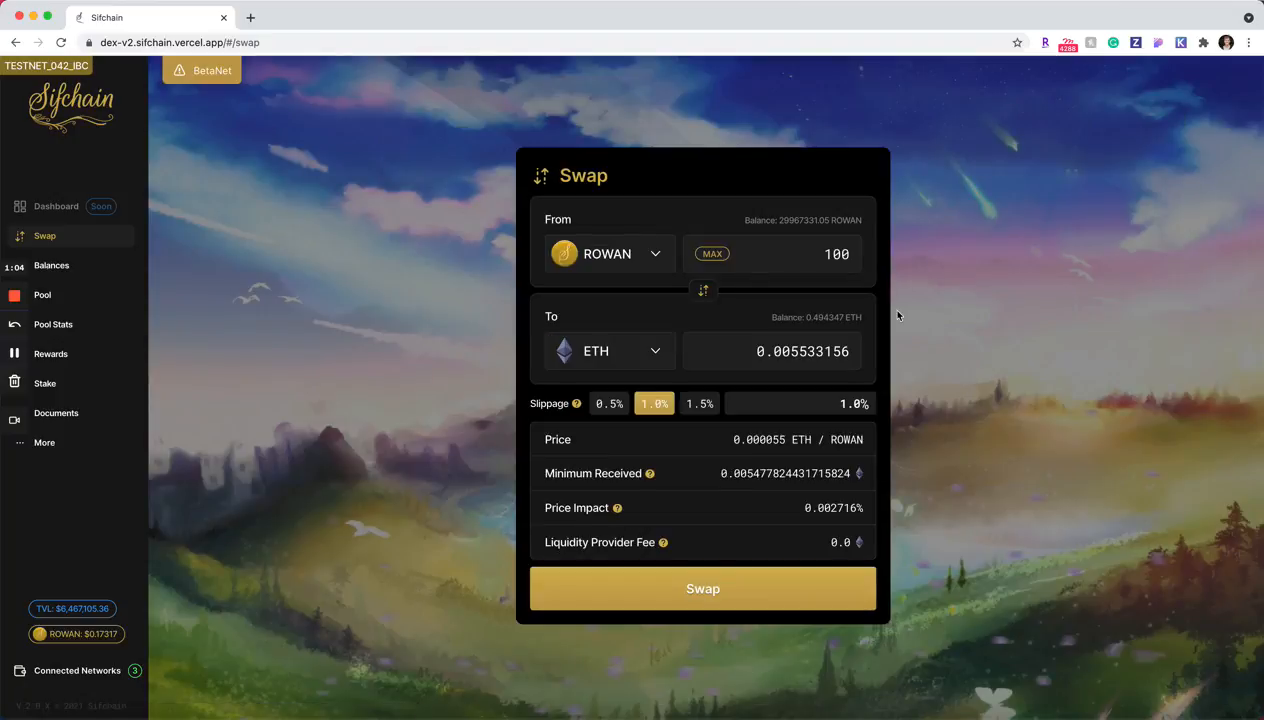
pyautogui.moveTo(153, 290)
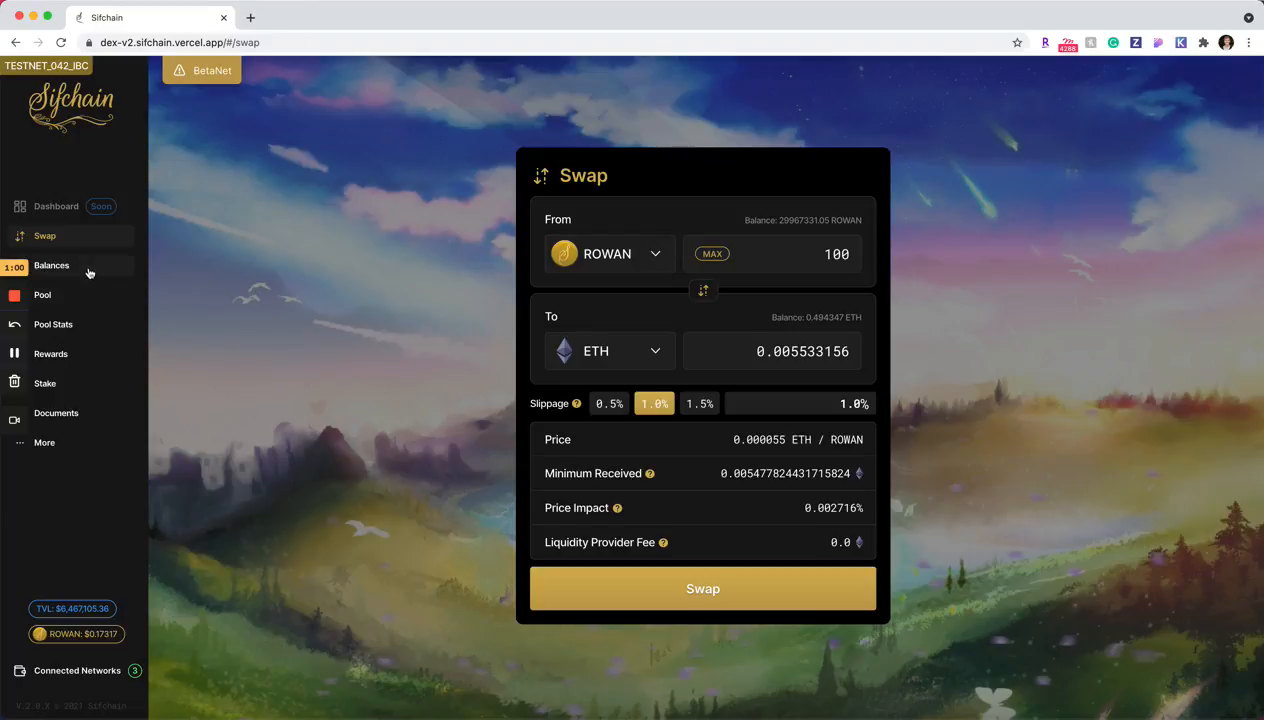
# Check balances: ROWAN at 29967331.05 and ETH at 0.494347.
pyautogui.click(51, 265)
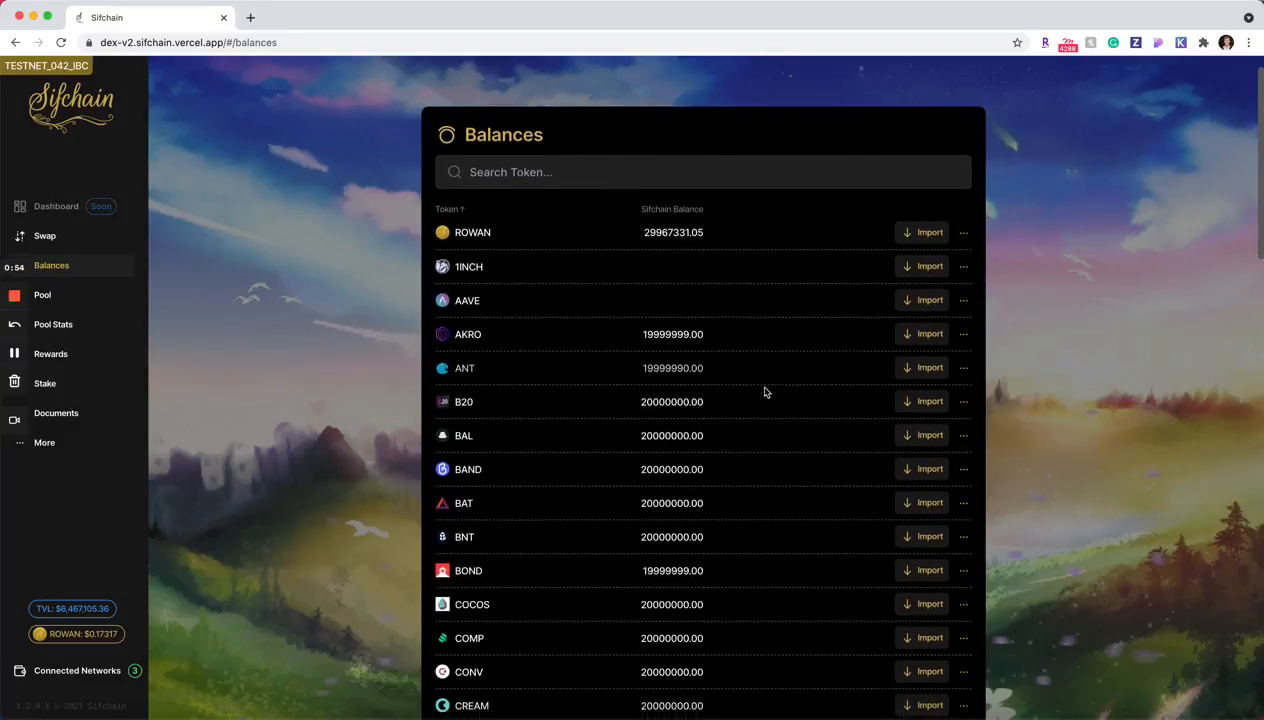
pyautogui.scroll(-3)
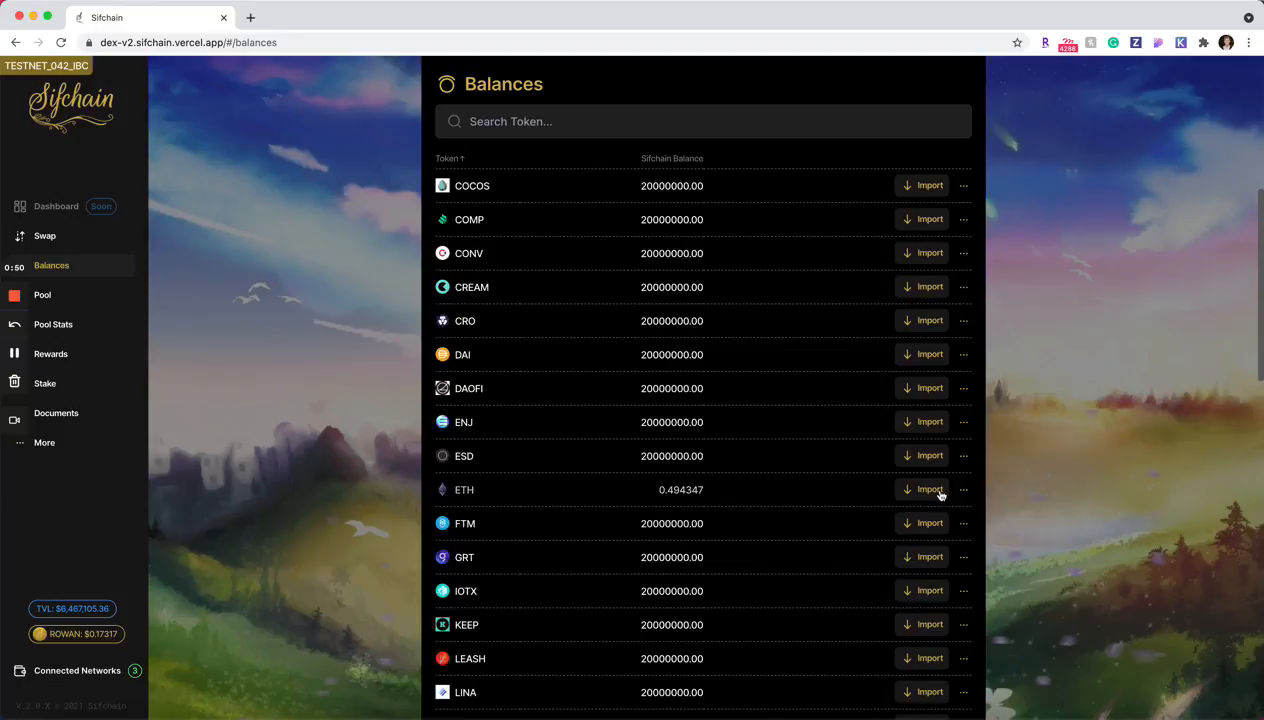
pyautogui.moveTo(335, 395)
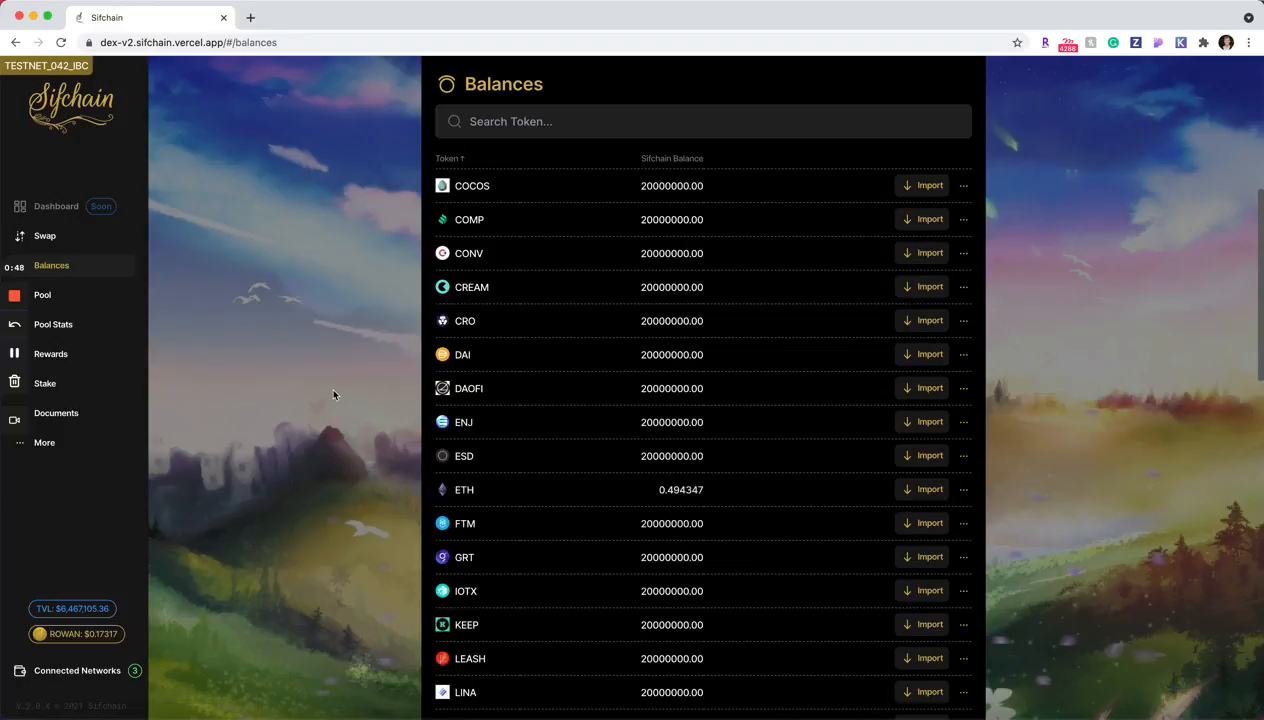